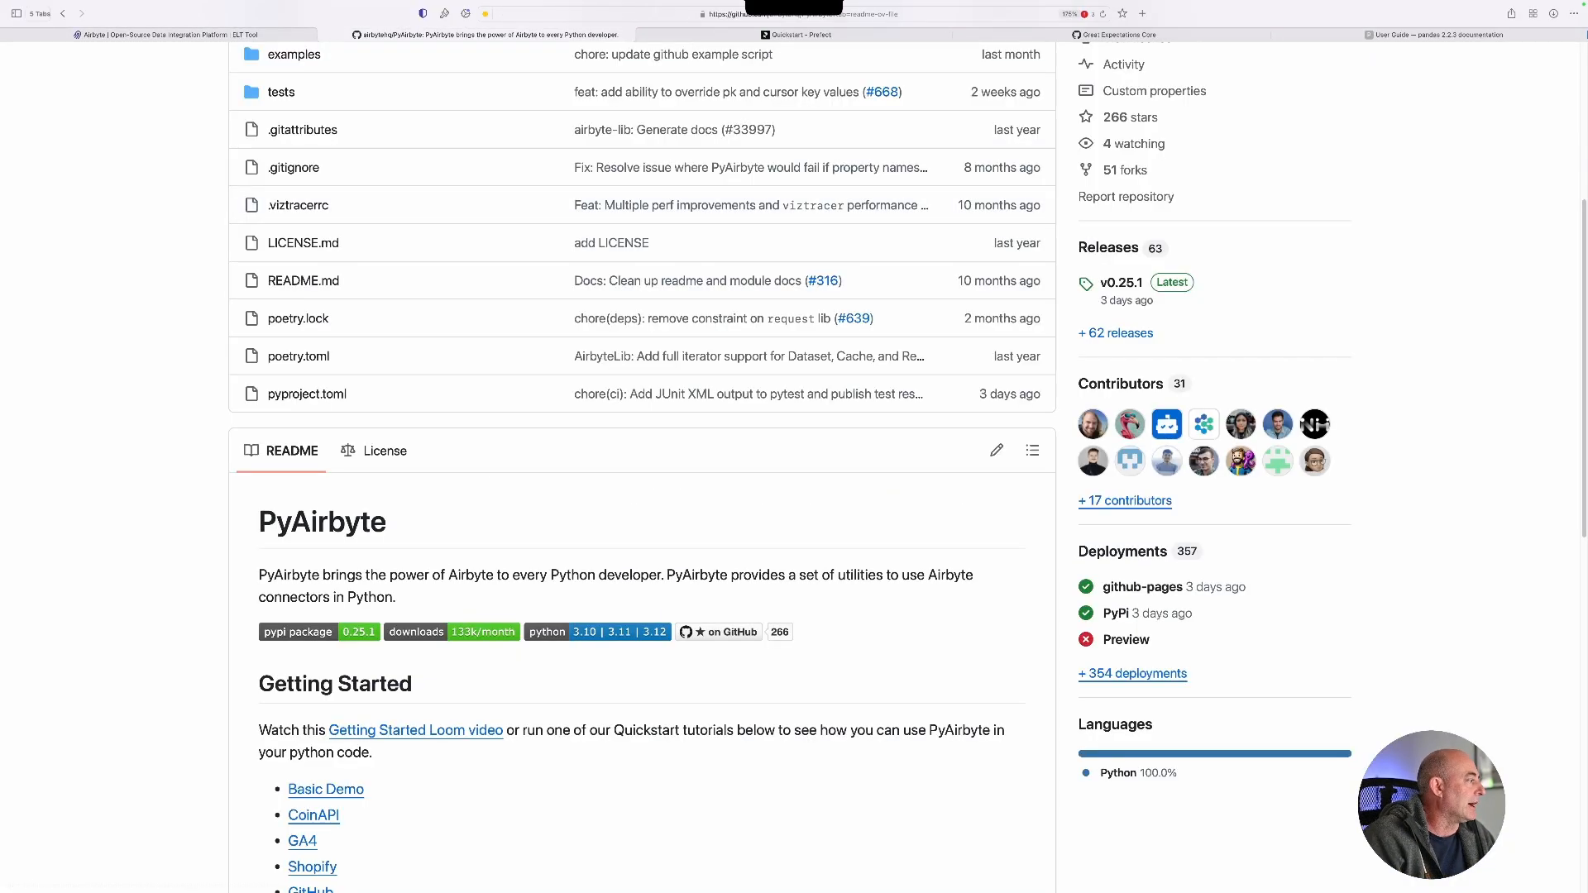
Scroll through 1_pyairbyte_source.py reading faker products into a DataFrame, then switch to the browser.
scroll("down", 3)
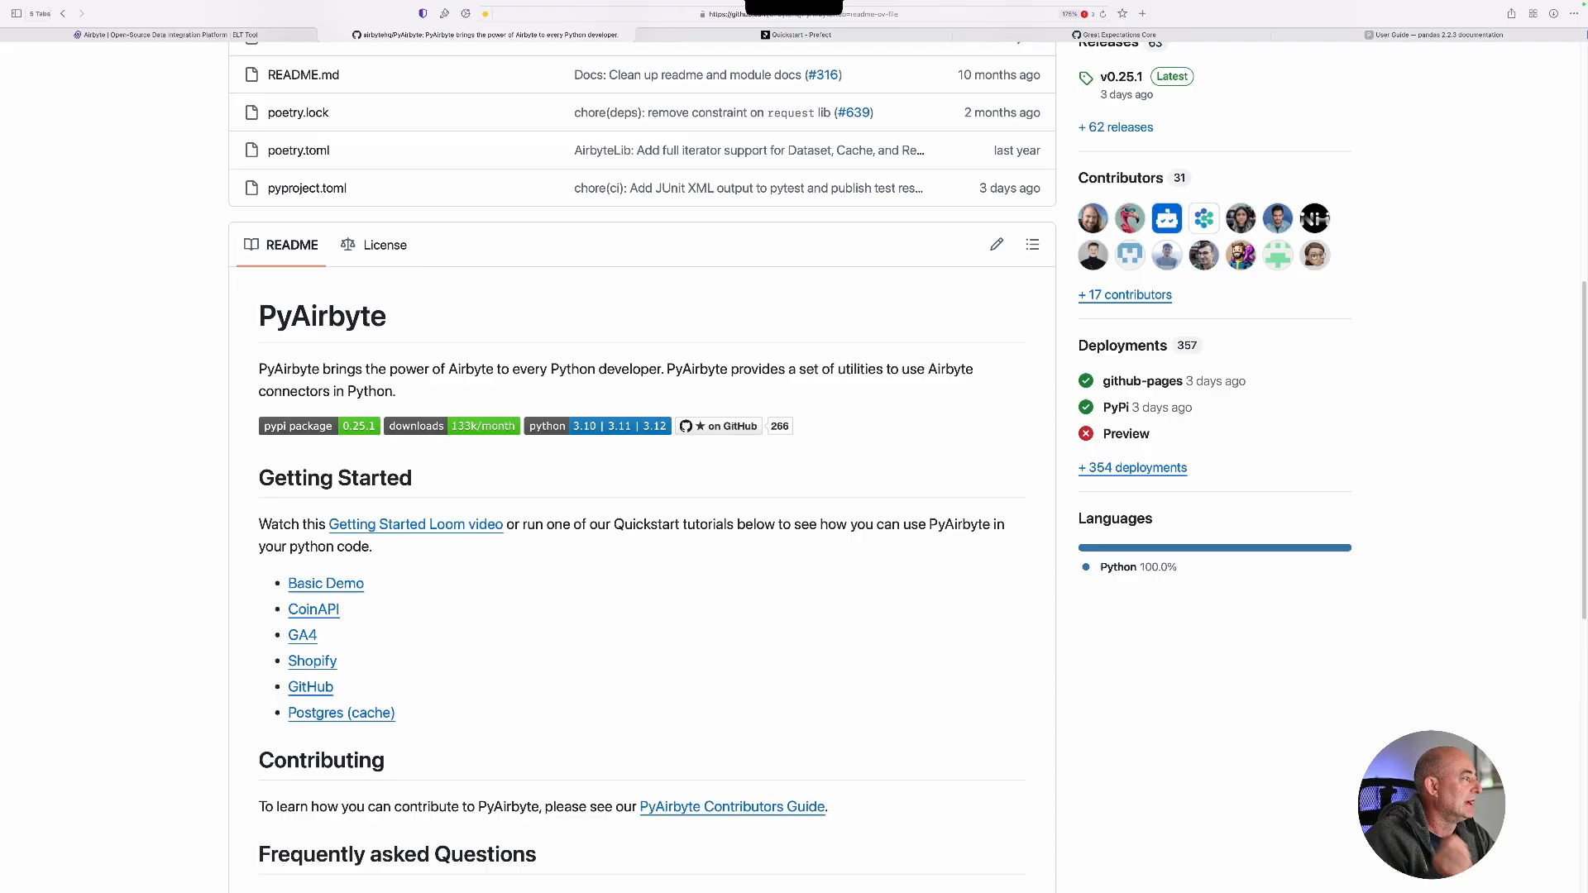
scroll("down", 3)
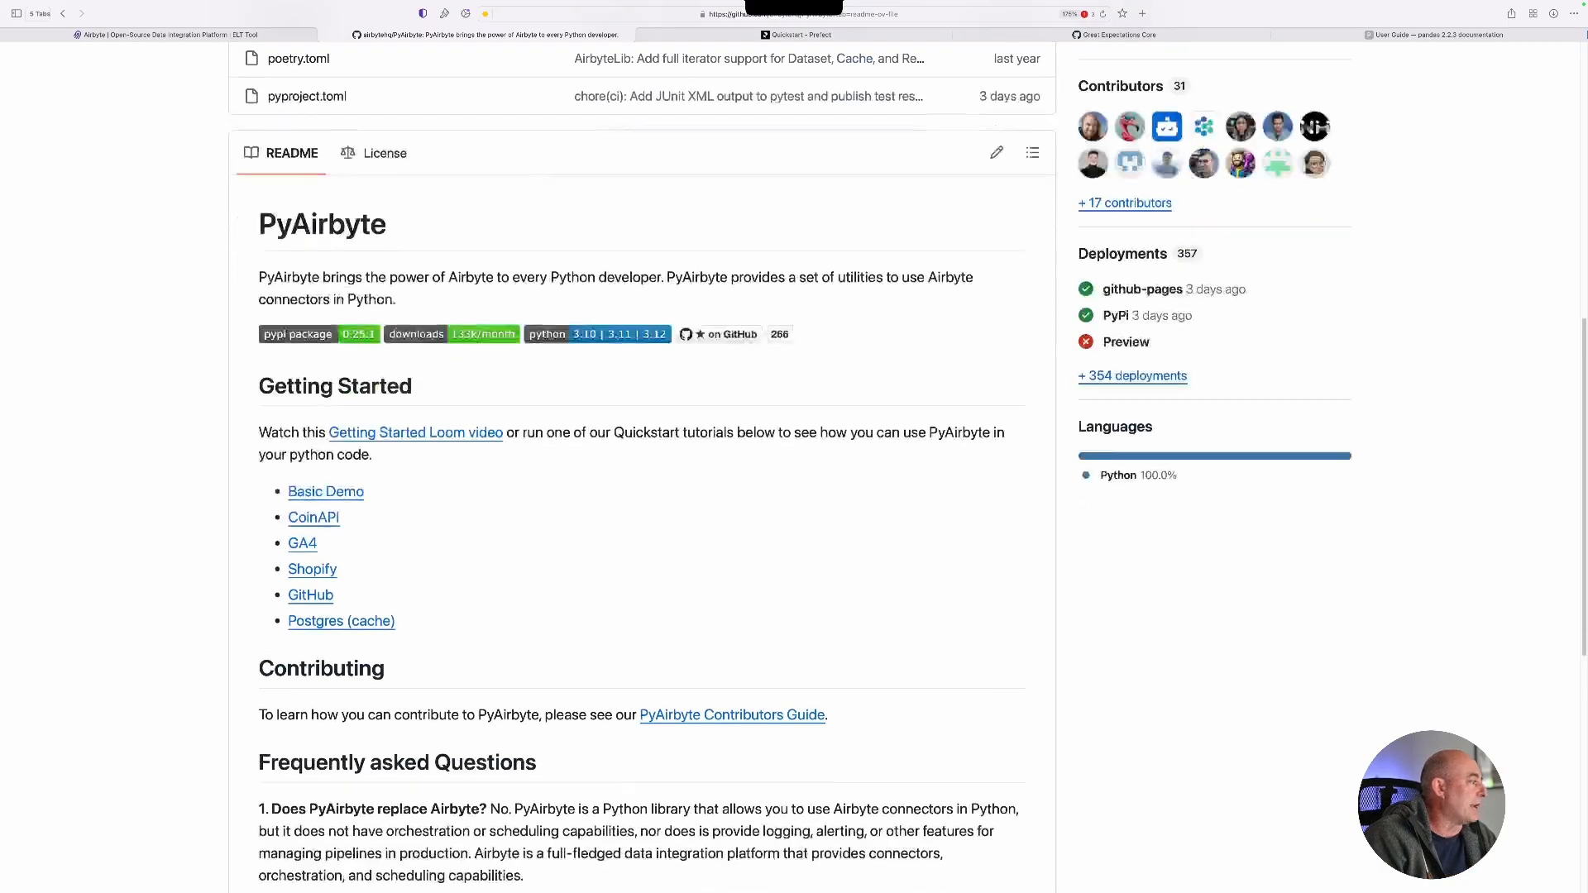
scroll("down", 3)
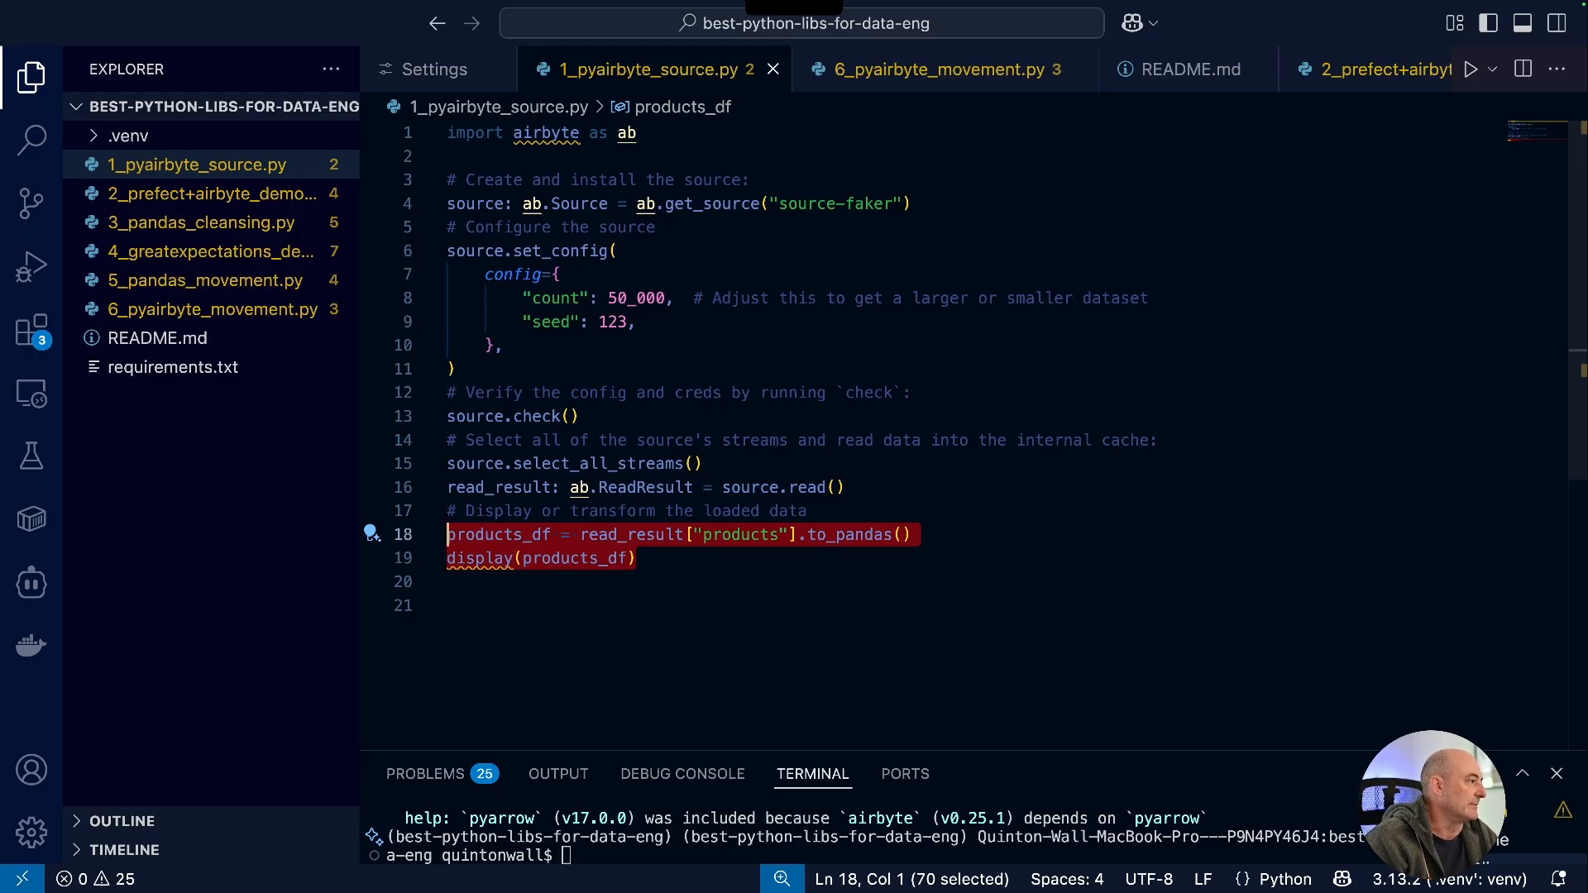
left_click(794, 13)
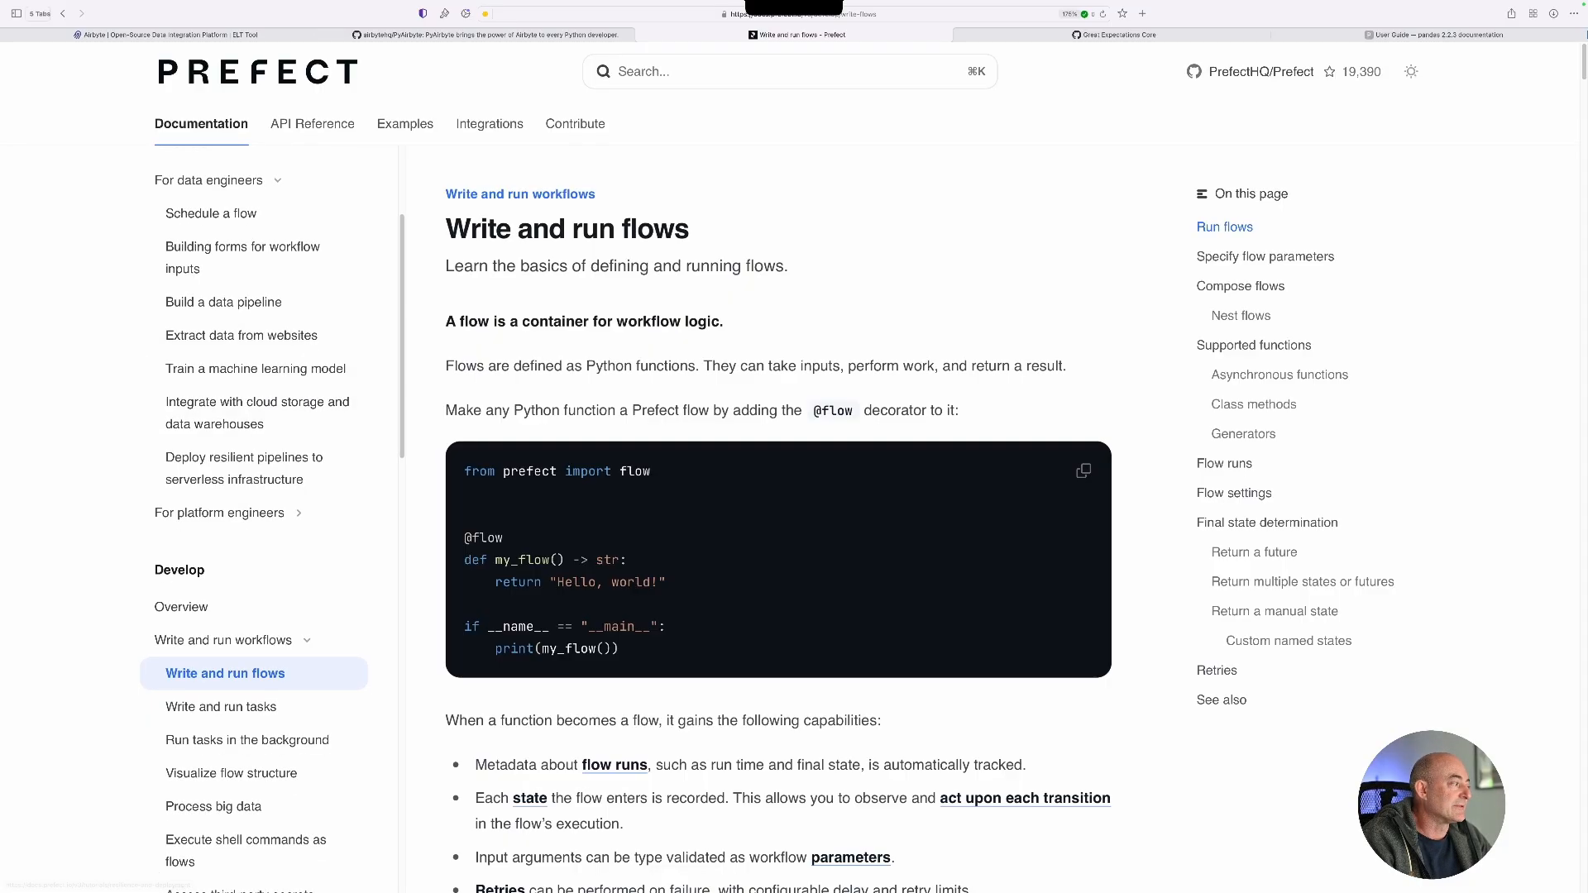
Navigate from Write and run flows to the prefect-dbt integration page and scroll to Getting started.
scroll("down", 3)
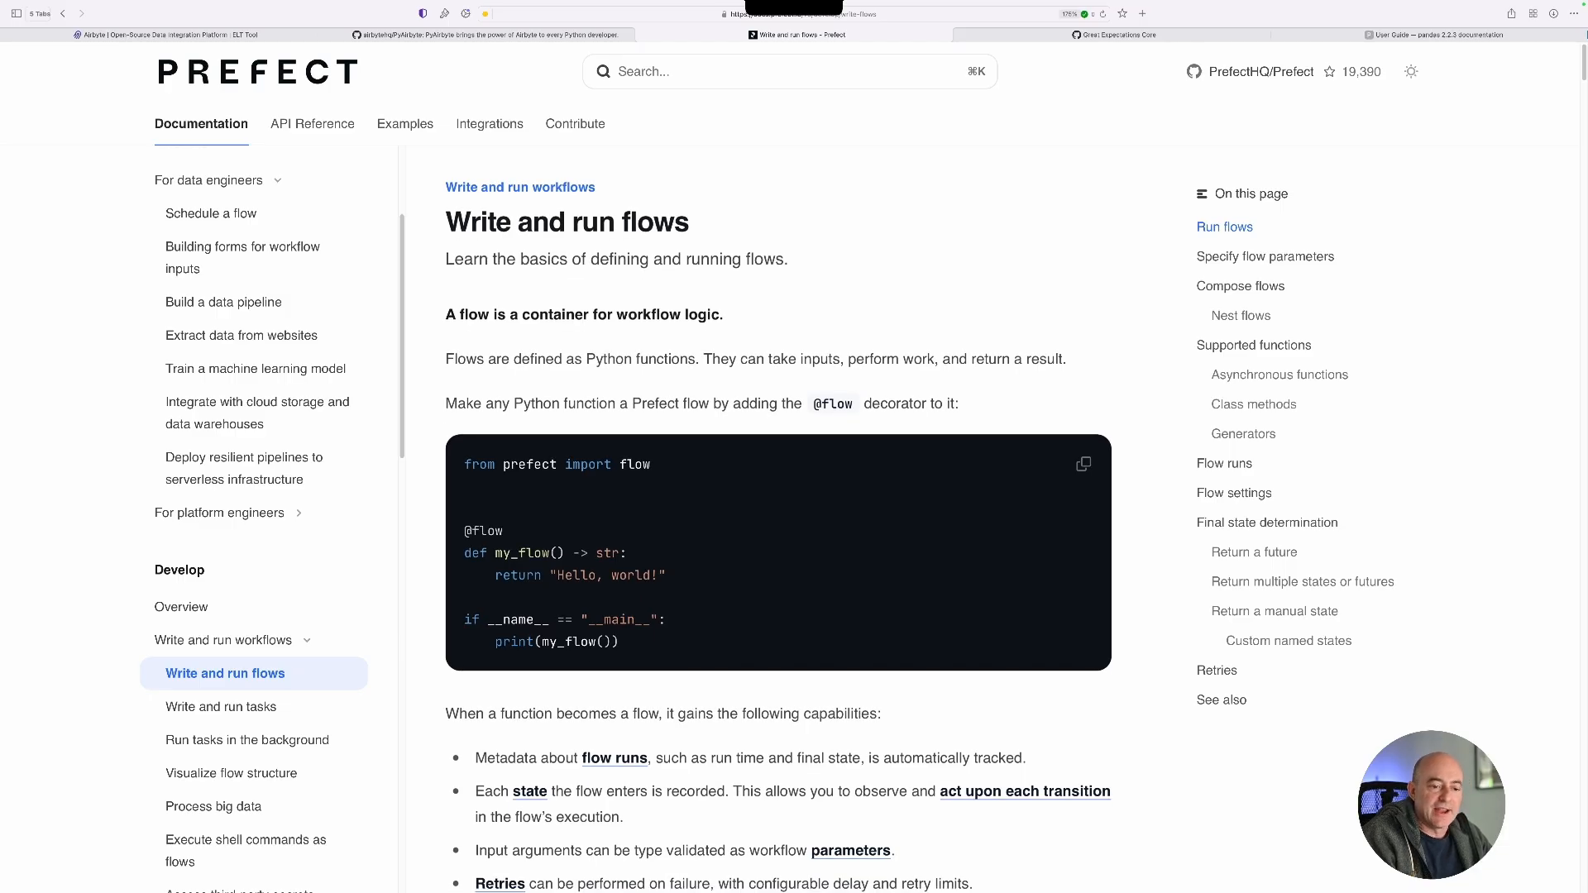
scroll("down", 3)
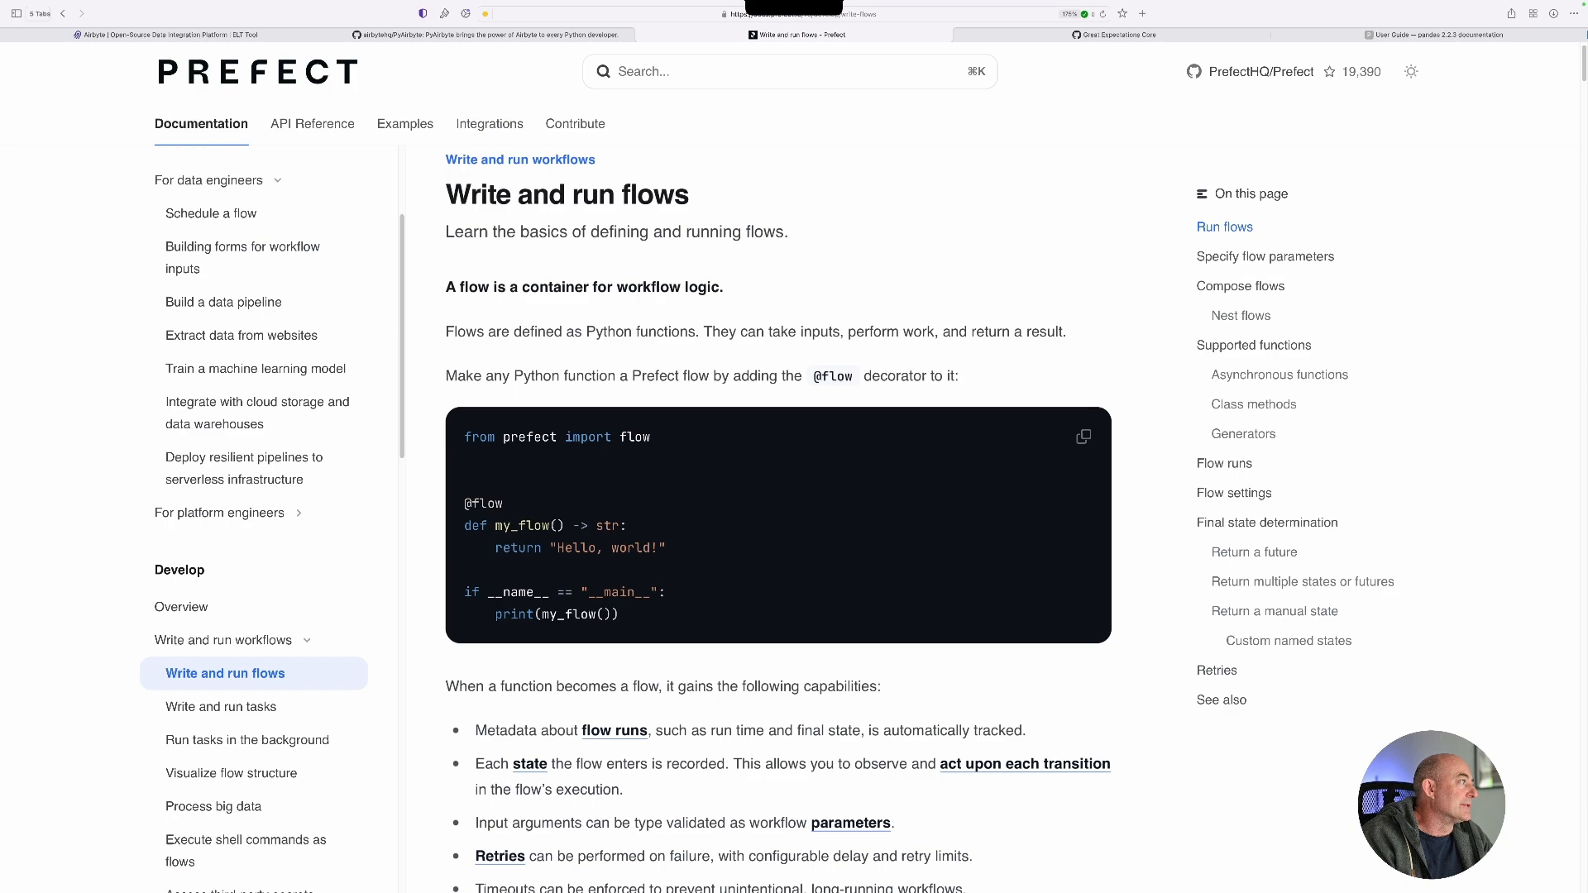
left_click(485, 124)
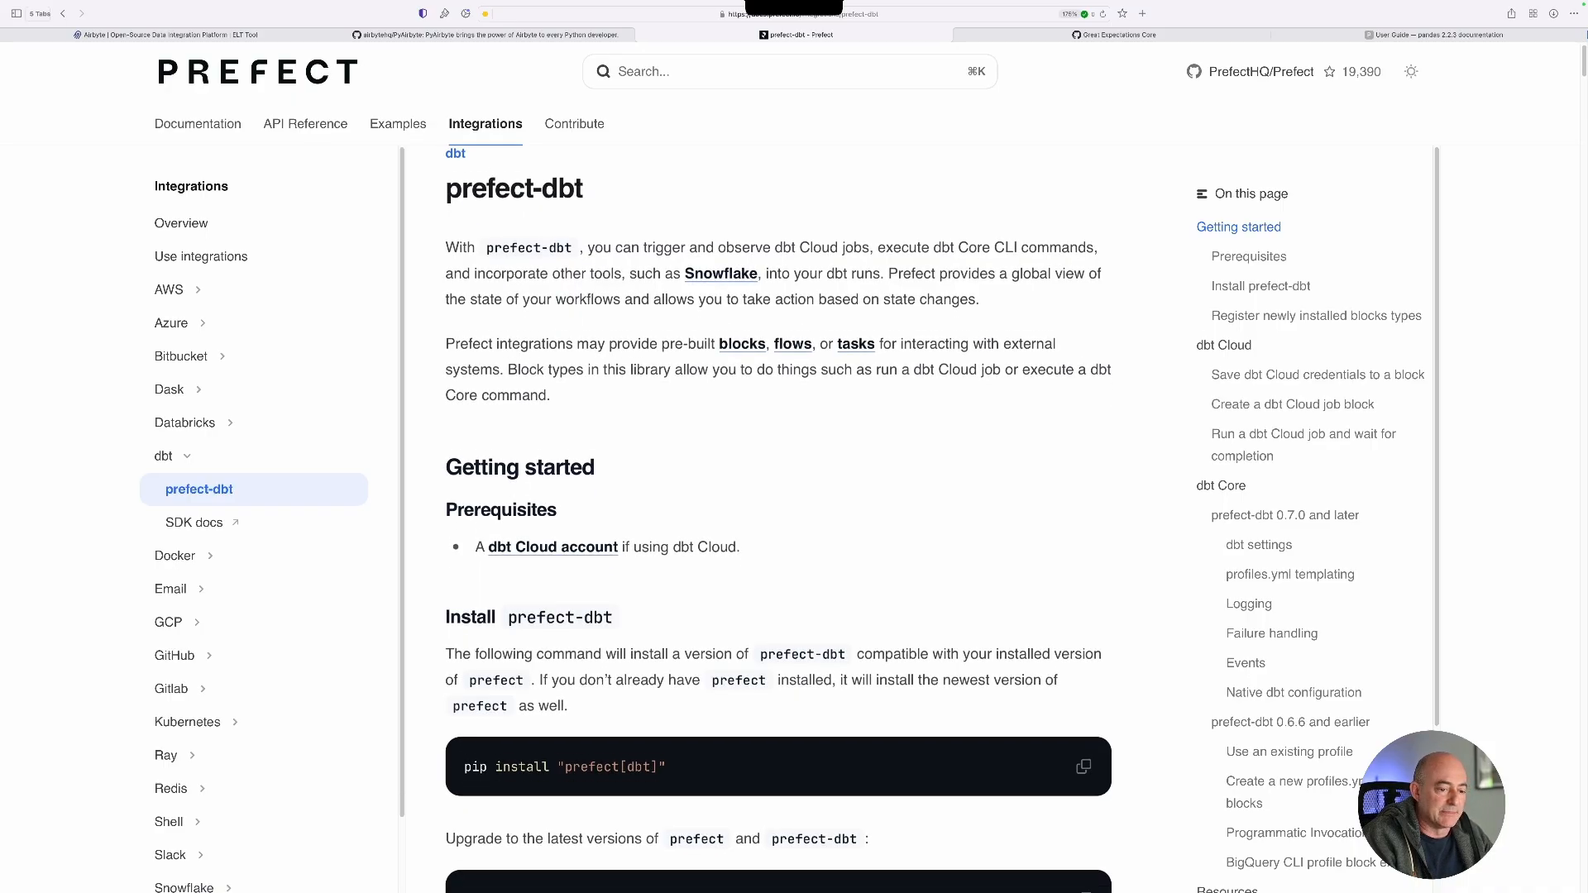
scroll("down", 3)
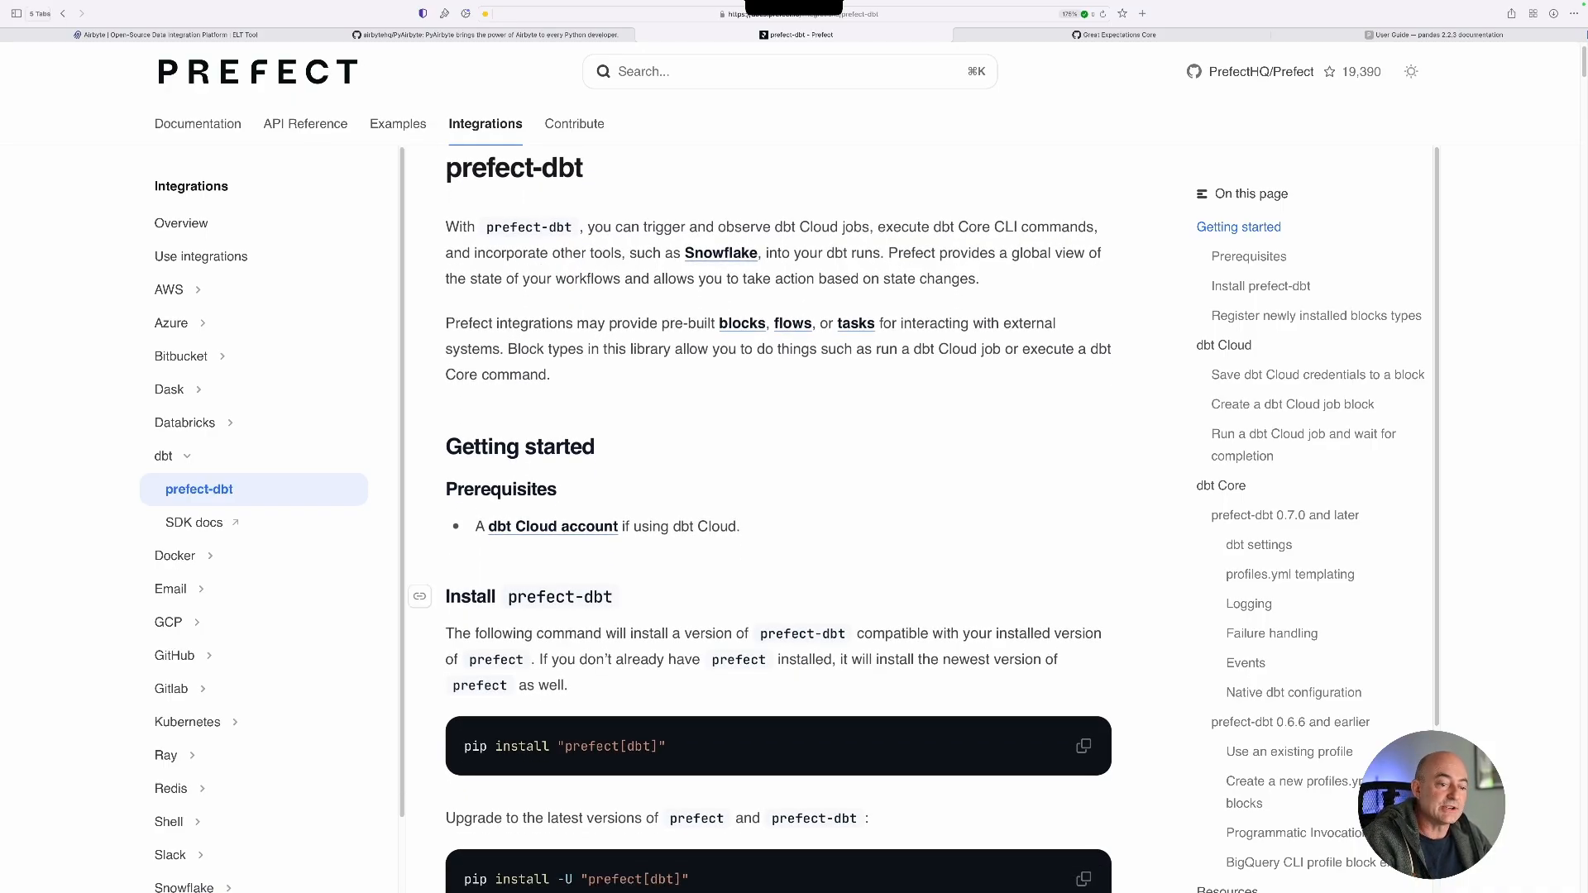
scroll("down", 3)
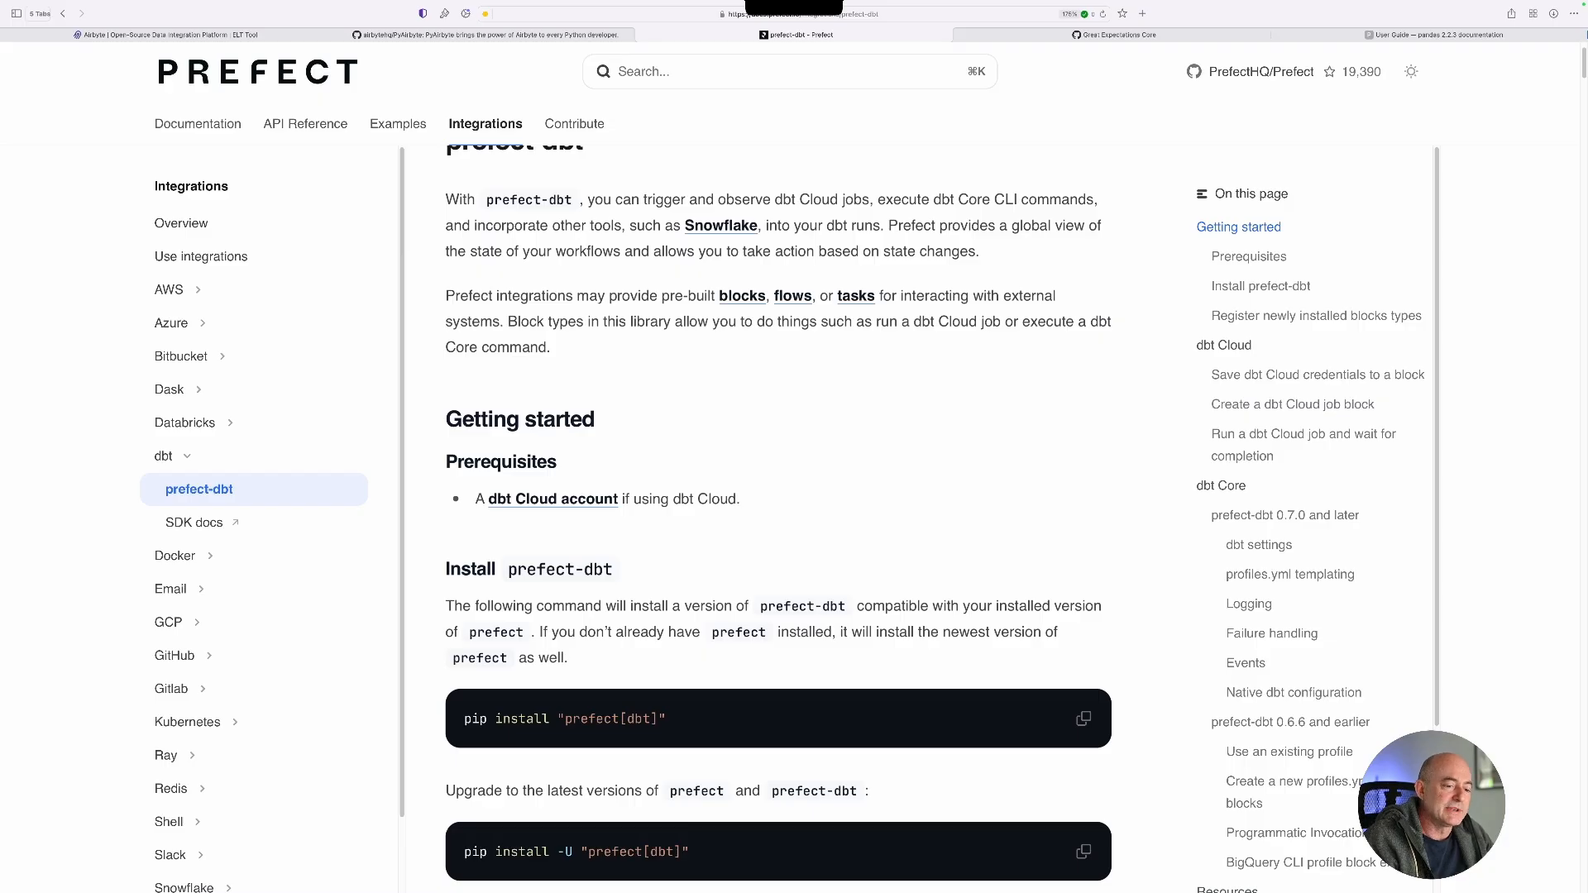
scroll("down", 3)
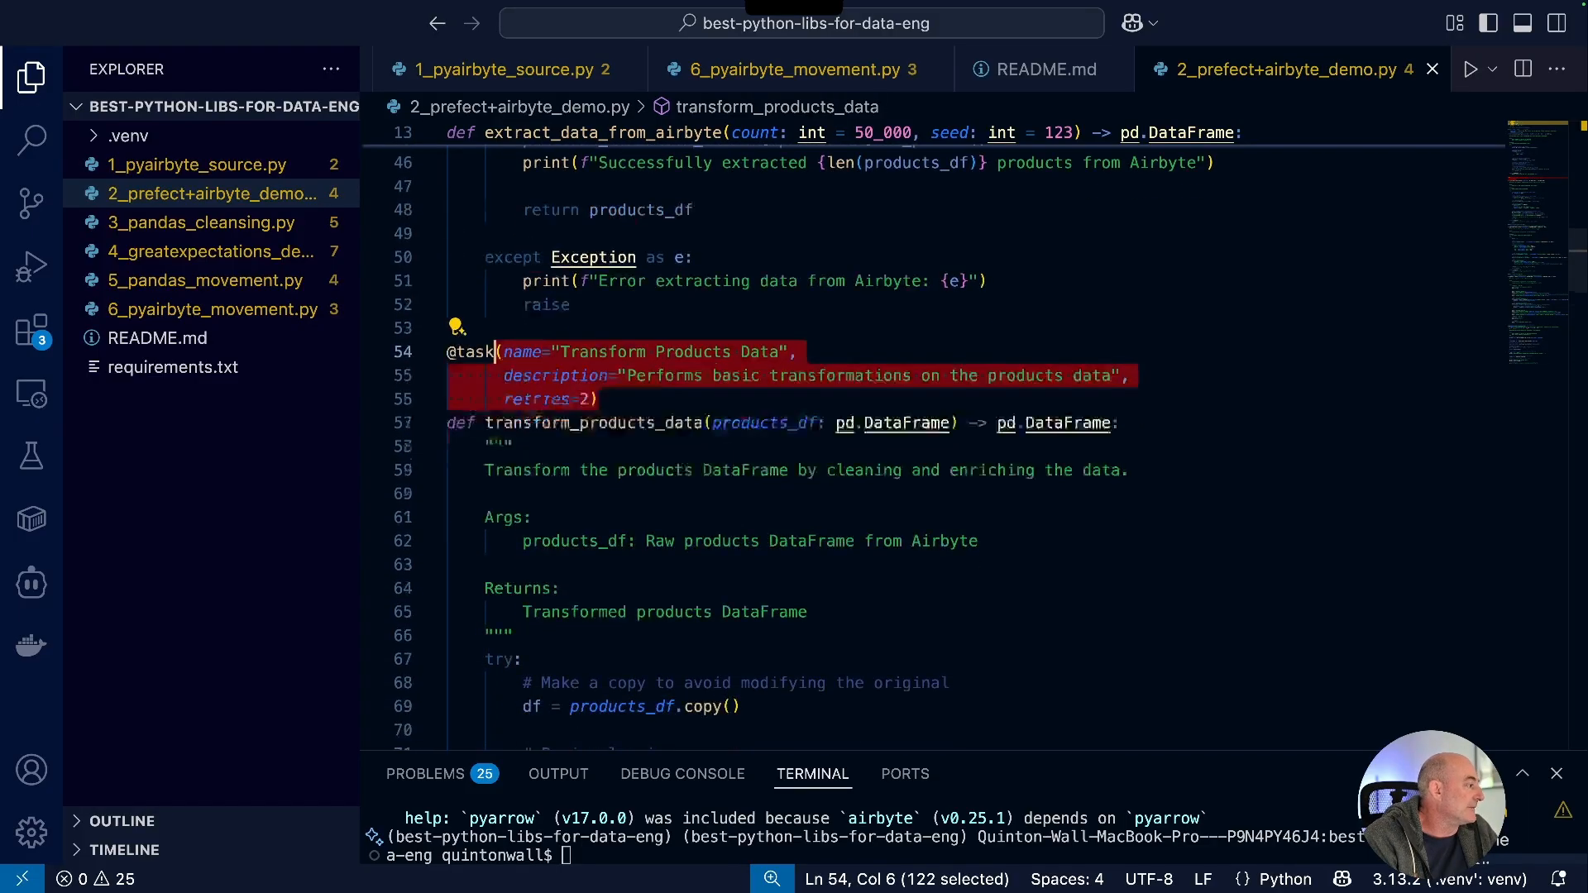
scroll("down", 3)
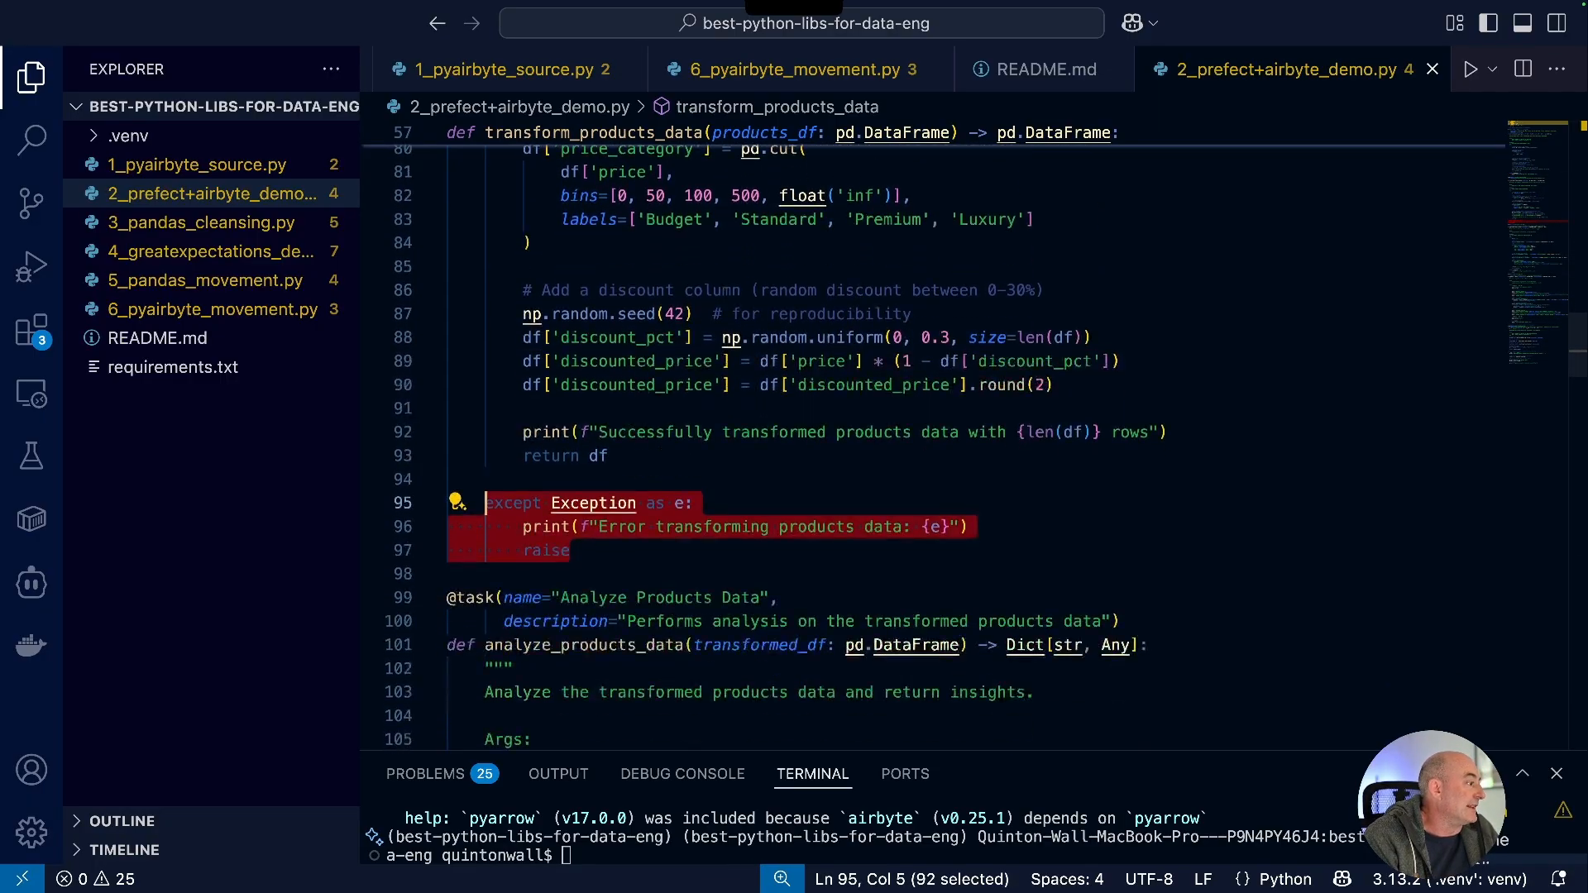
scroll("down", 3)
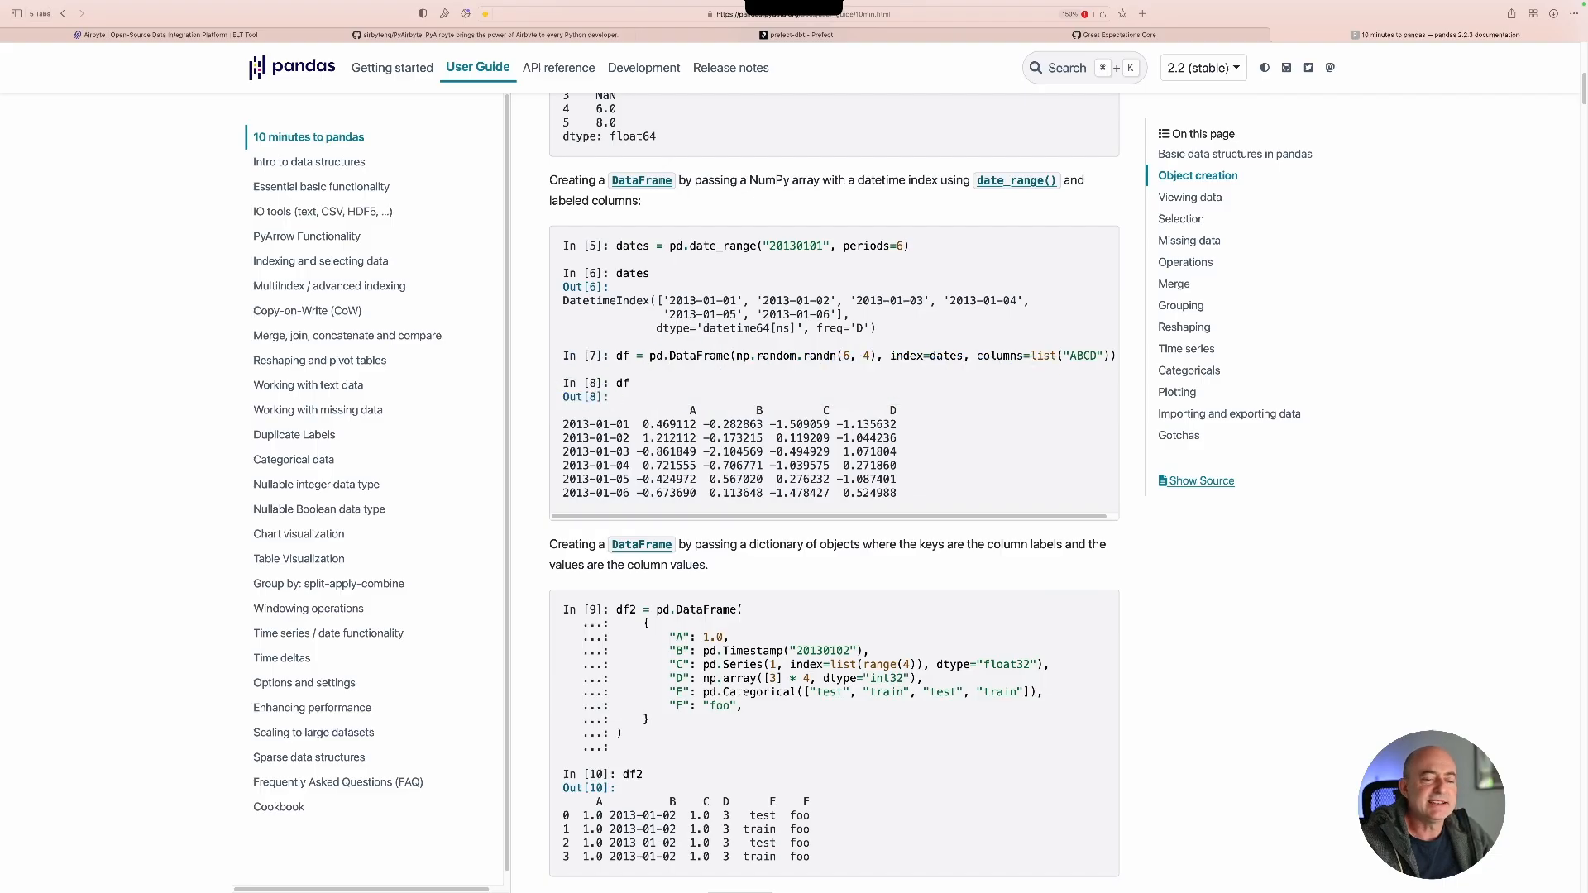
Scroll the 10 minutes to pandas guide down to its Object creation examples.
scroll("down", 3)
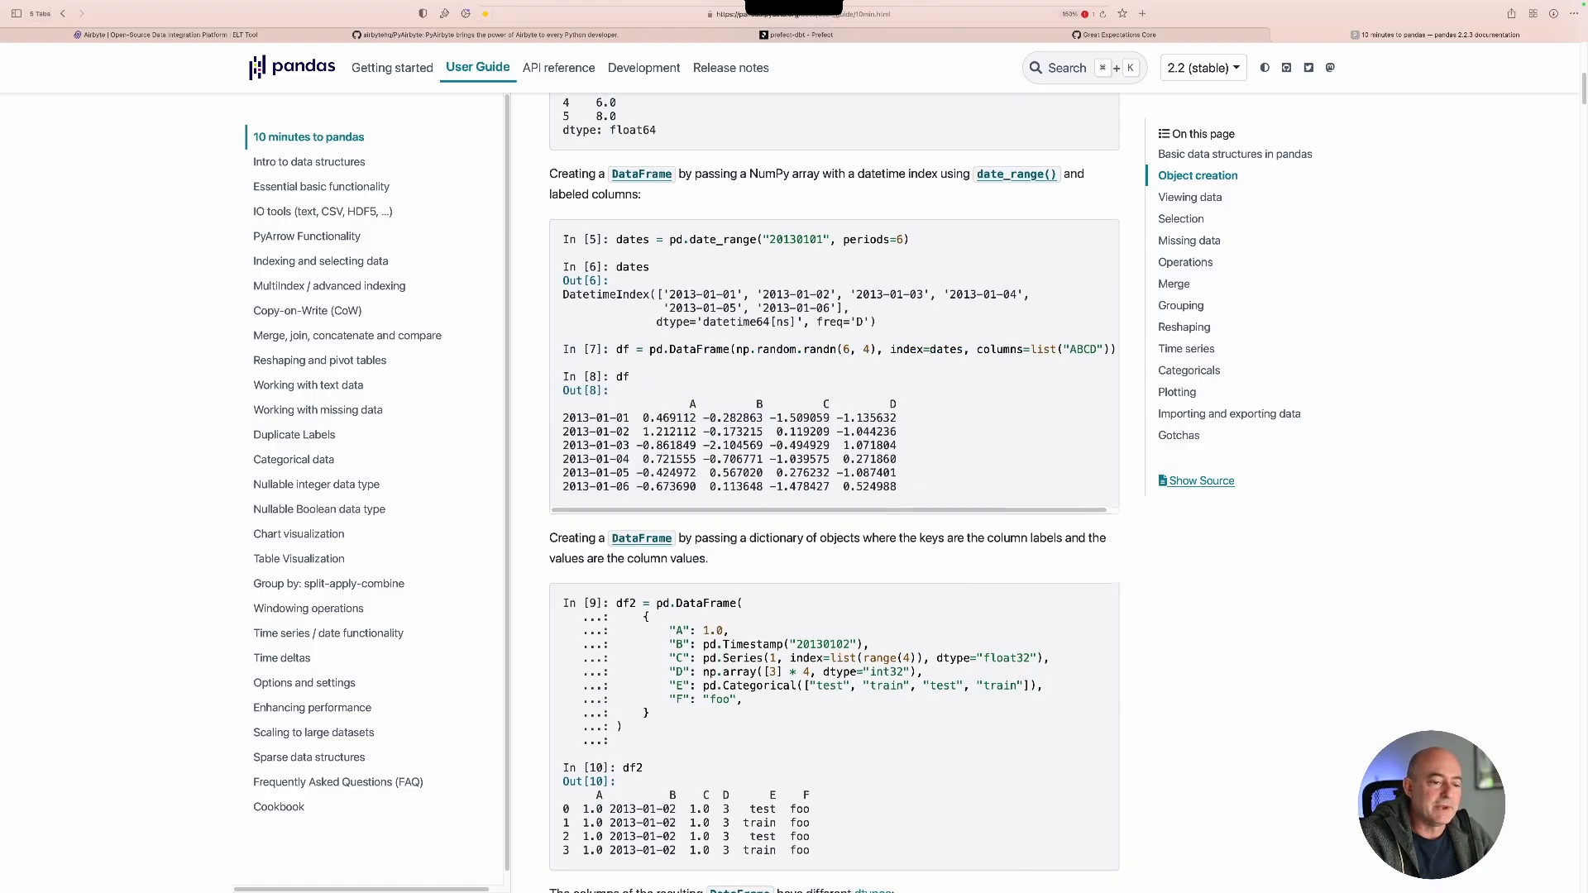
scroll("down", 3)
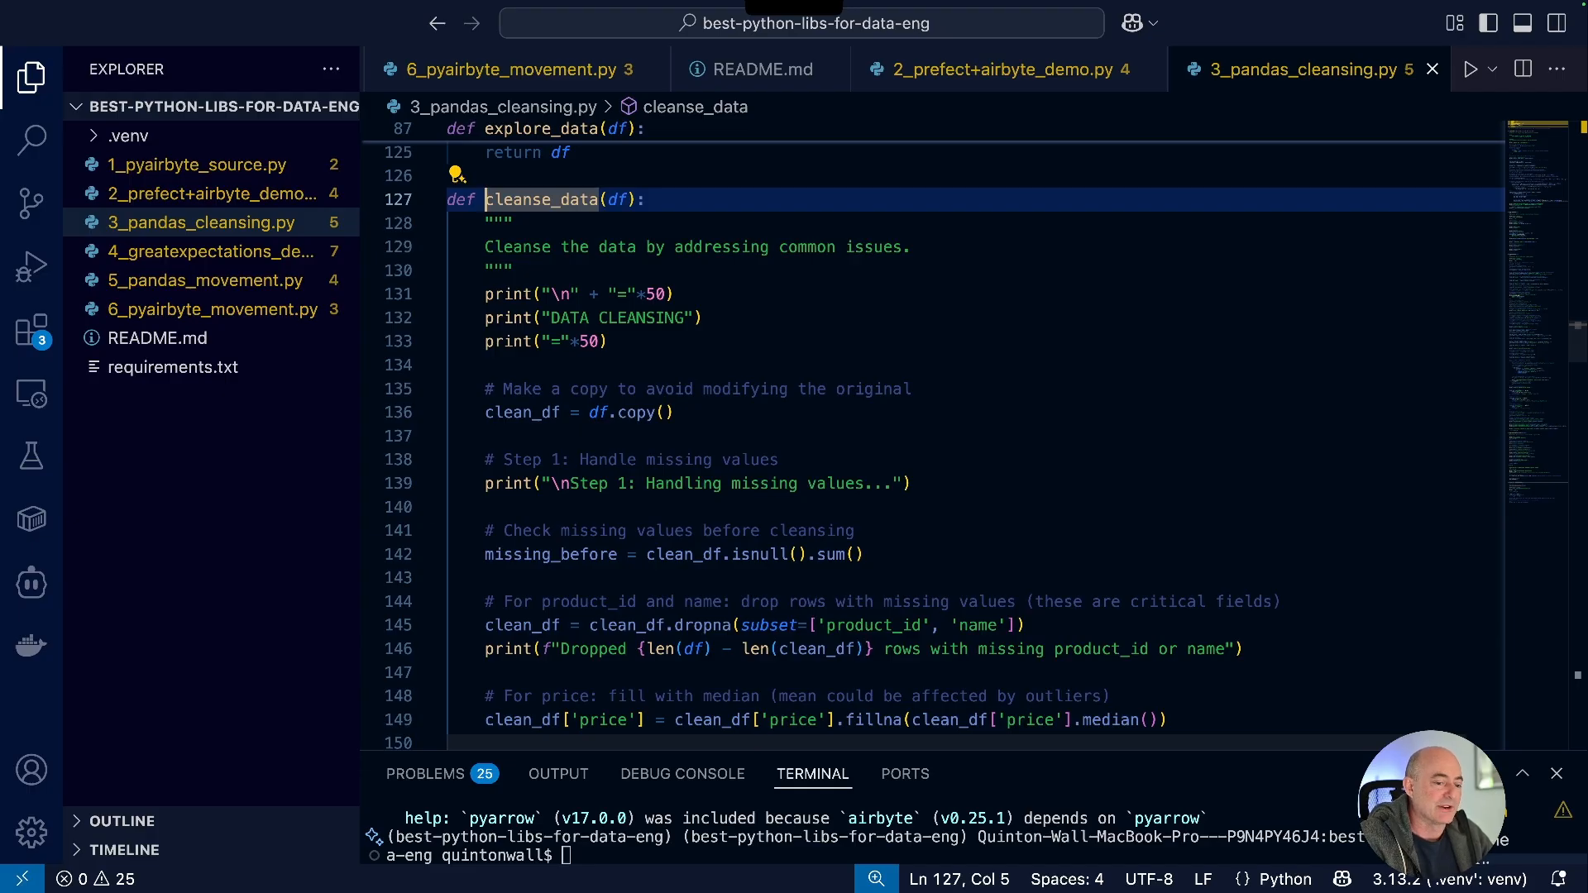
Scroll through the cleanse_data function's missing-value handling in 3_pandas_cleansing.py.
scroll("down", 3)
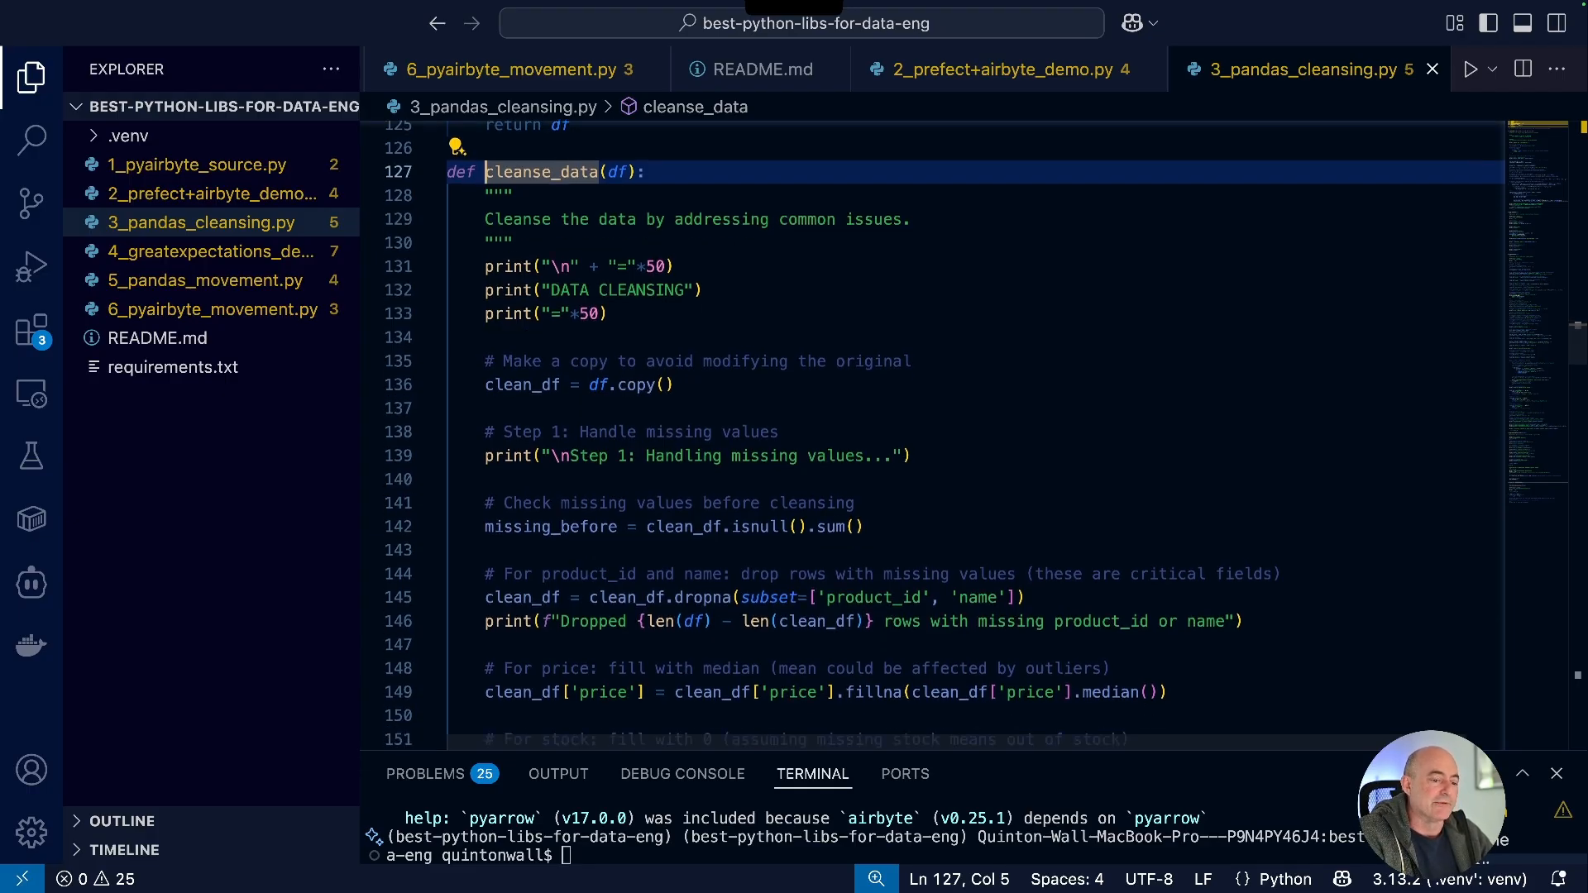
scroll("down", 3)
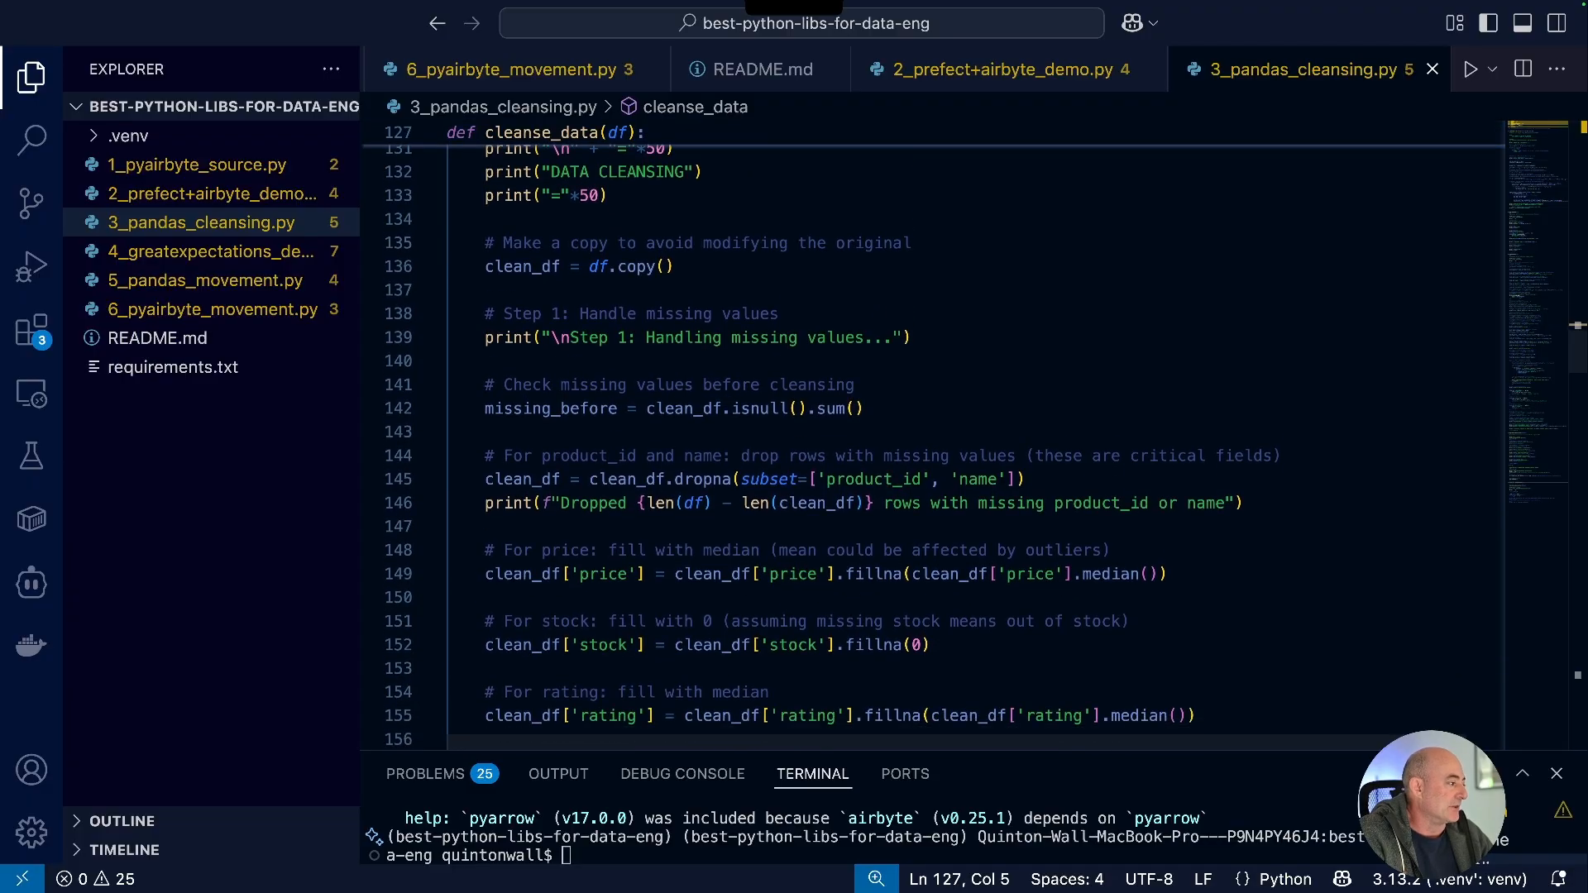
scroll("down", 3)
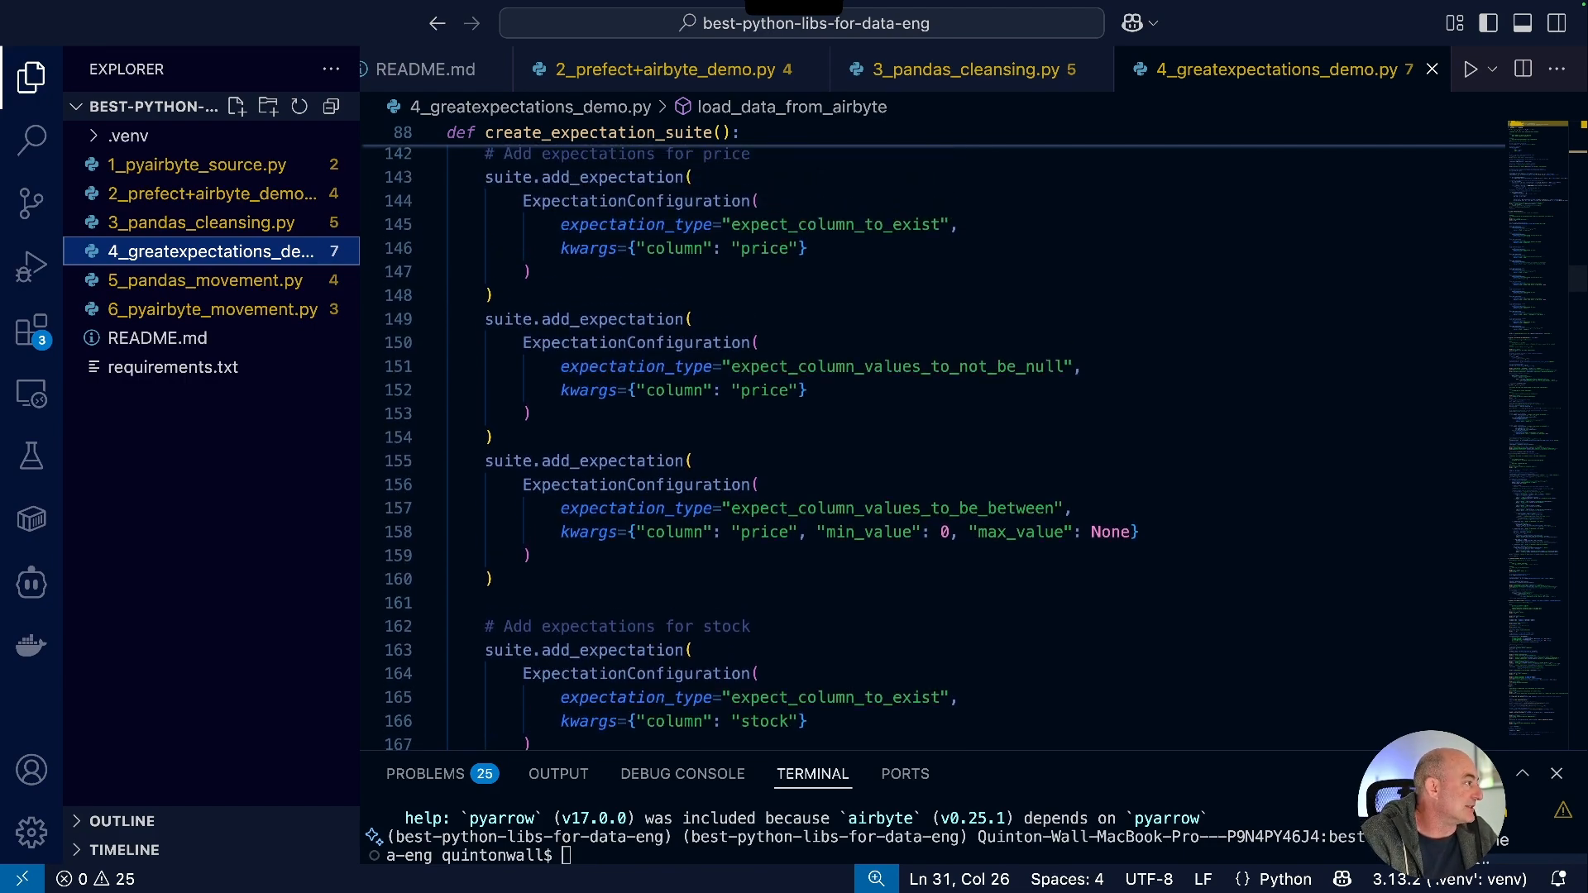
Highlight the price not-null expectation and scroll through the stock, rating and category expectations.
left_click_drag(561, 367, 1080, 367)
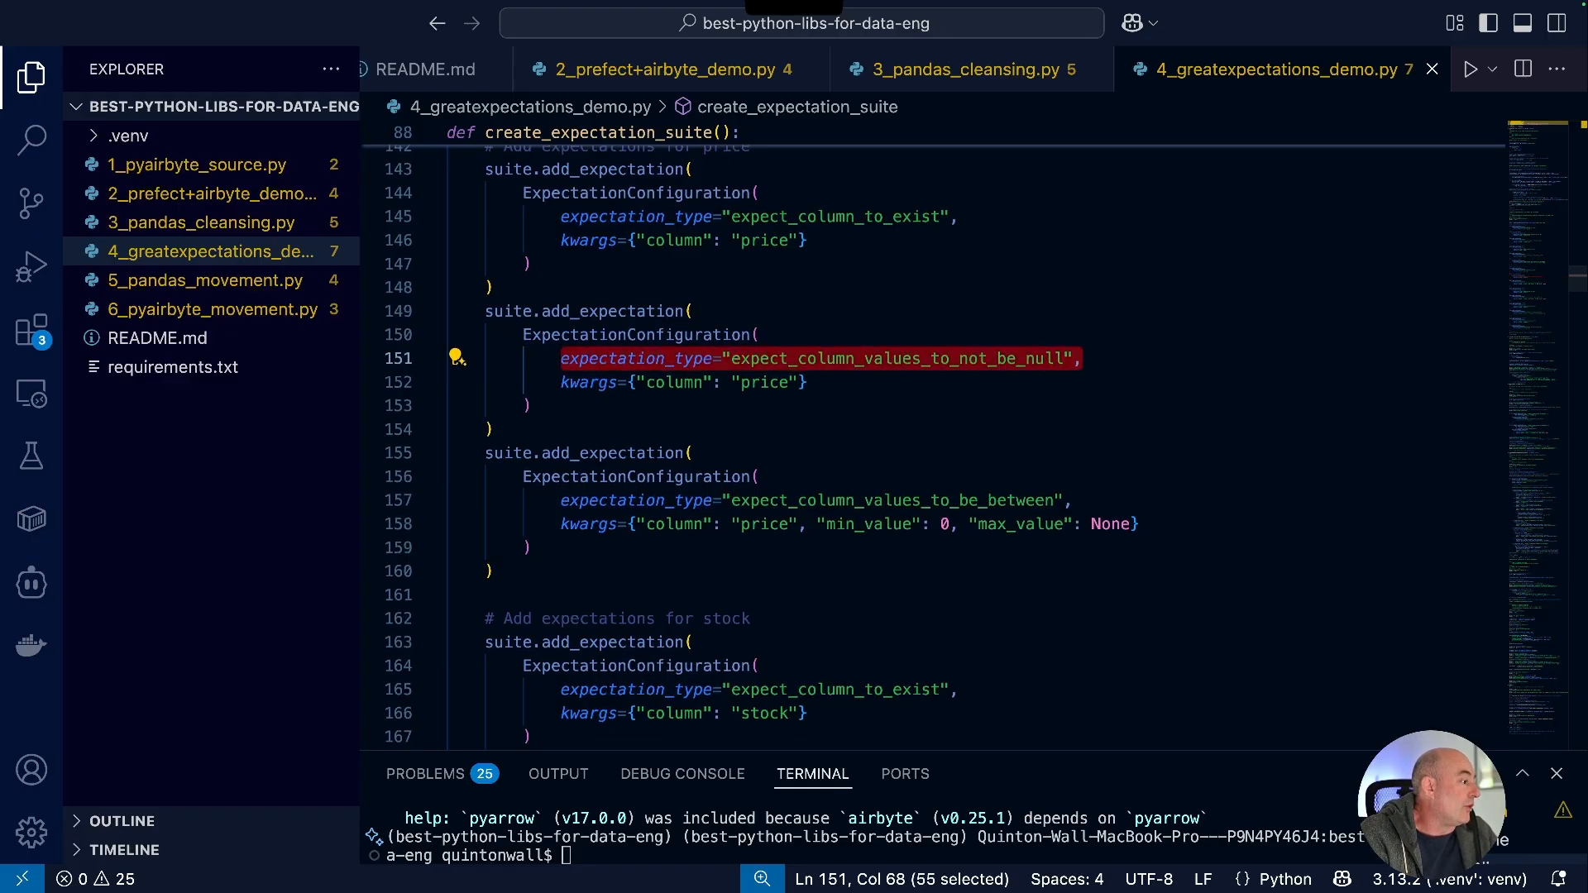
scroll("down", 3)
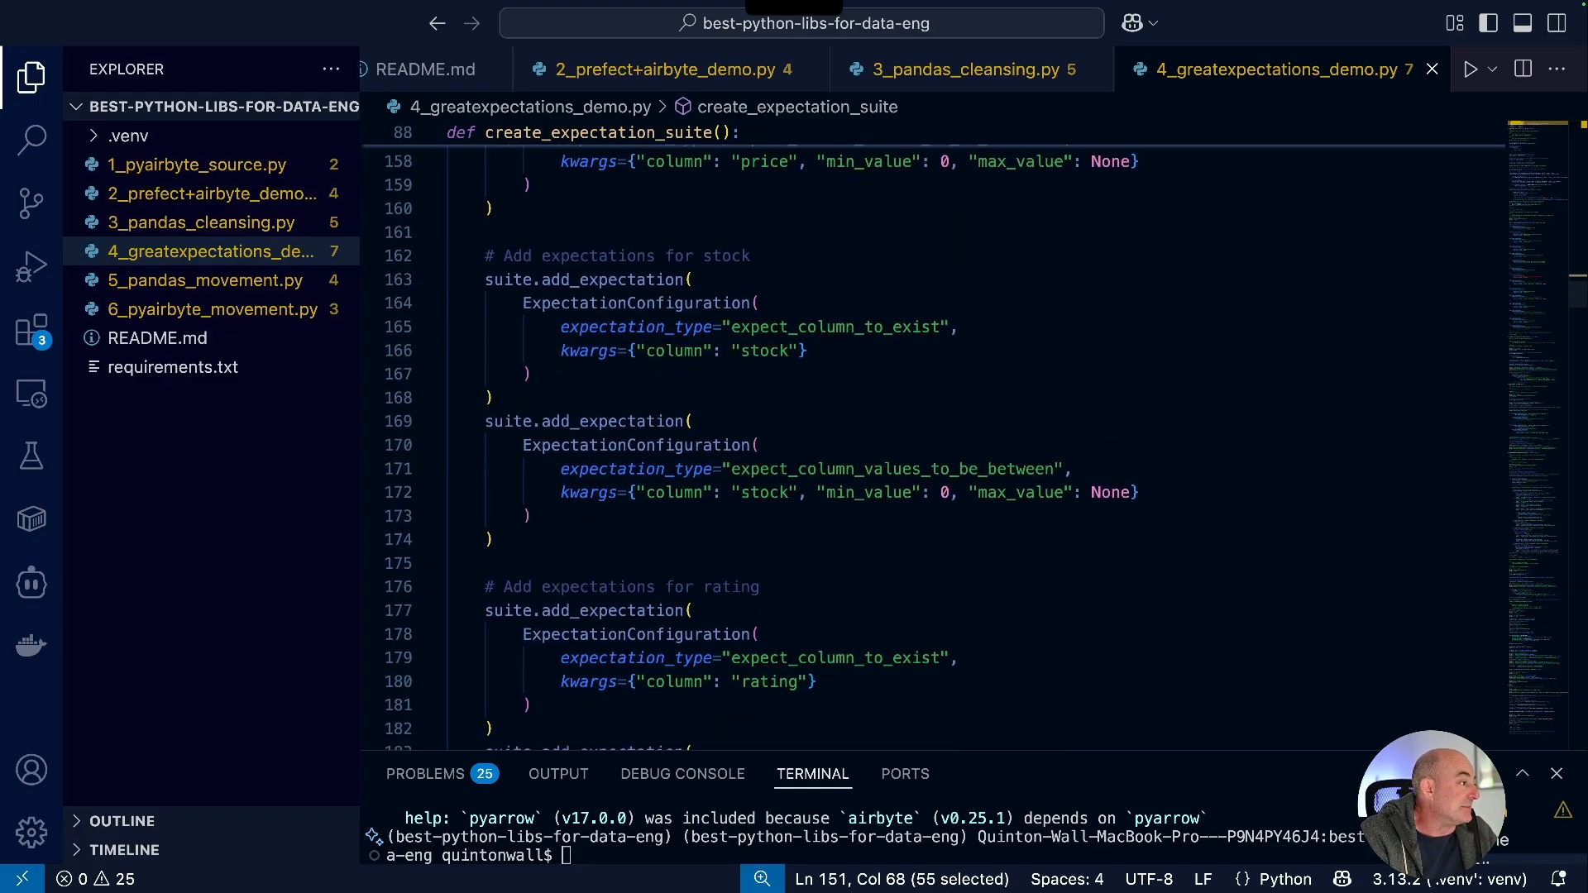
left_click(754, 445)
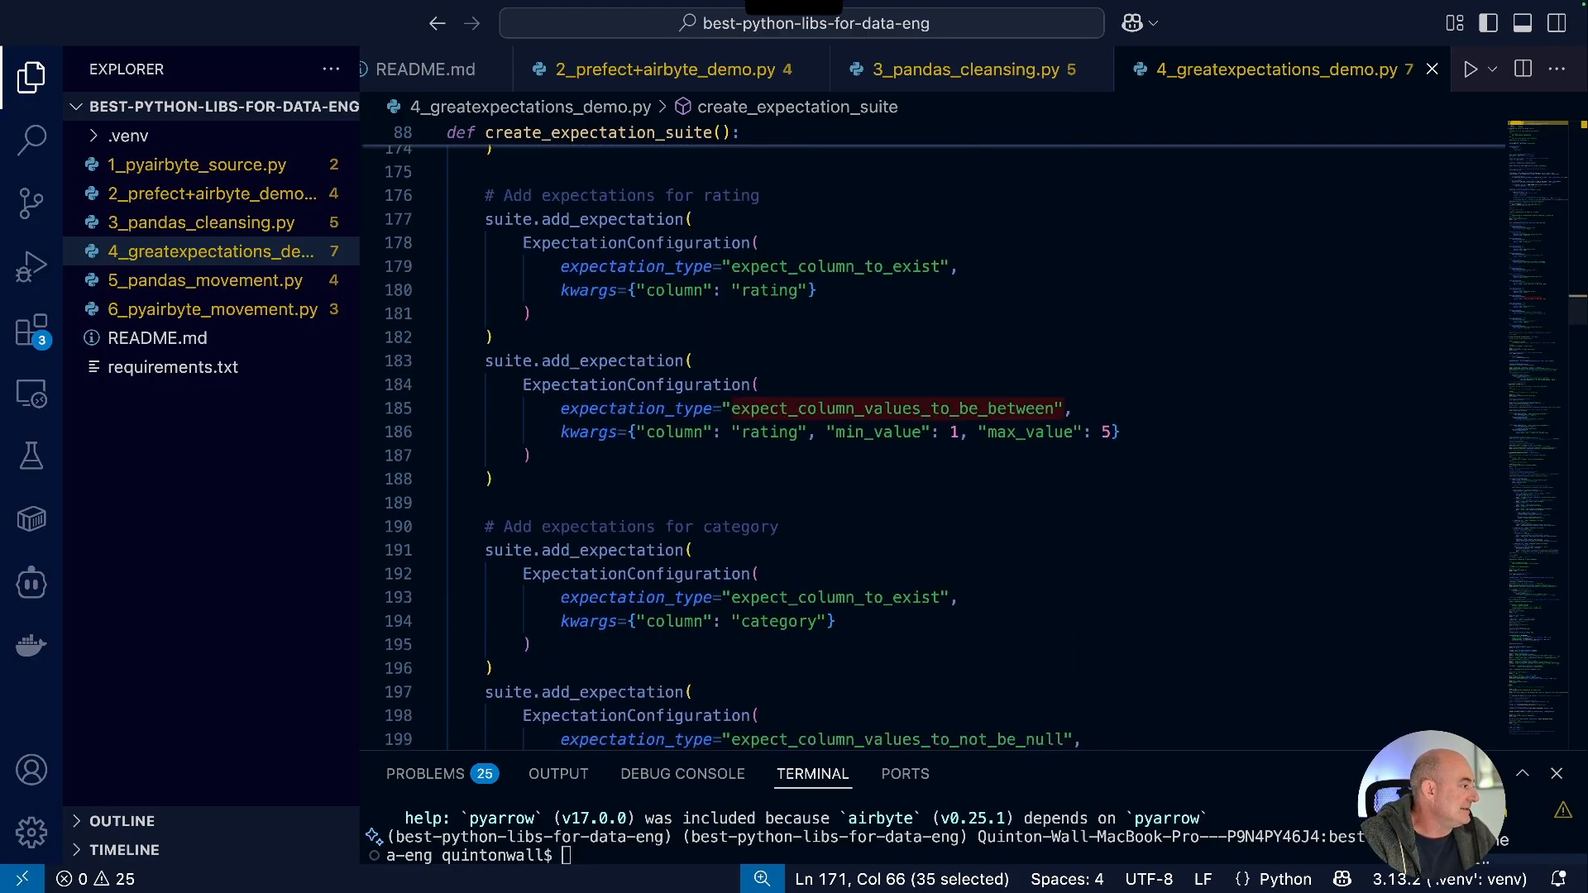
scroll("down", 3)
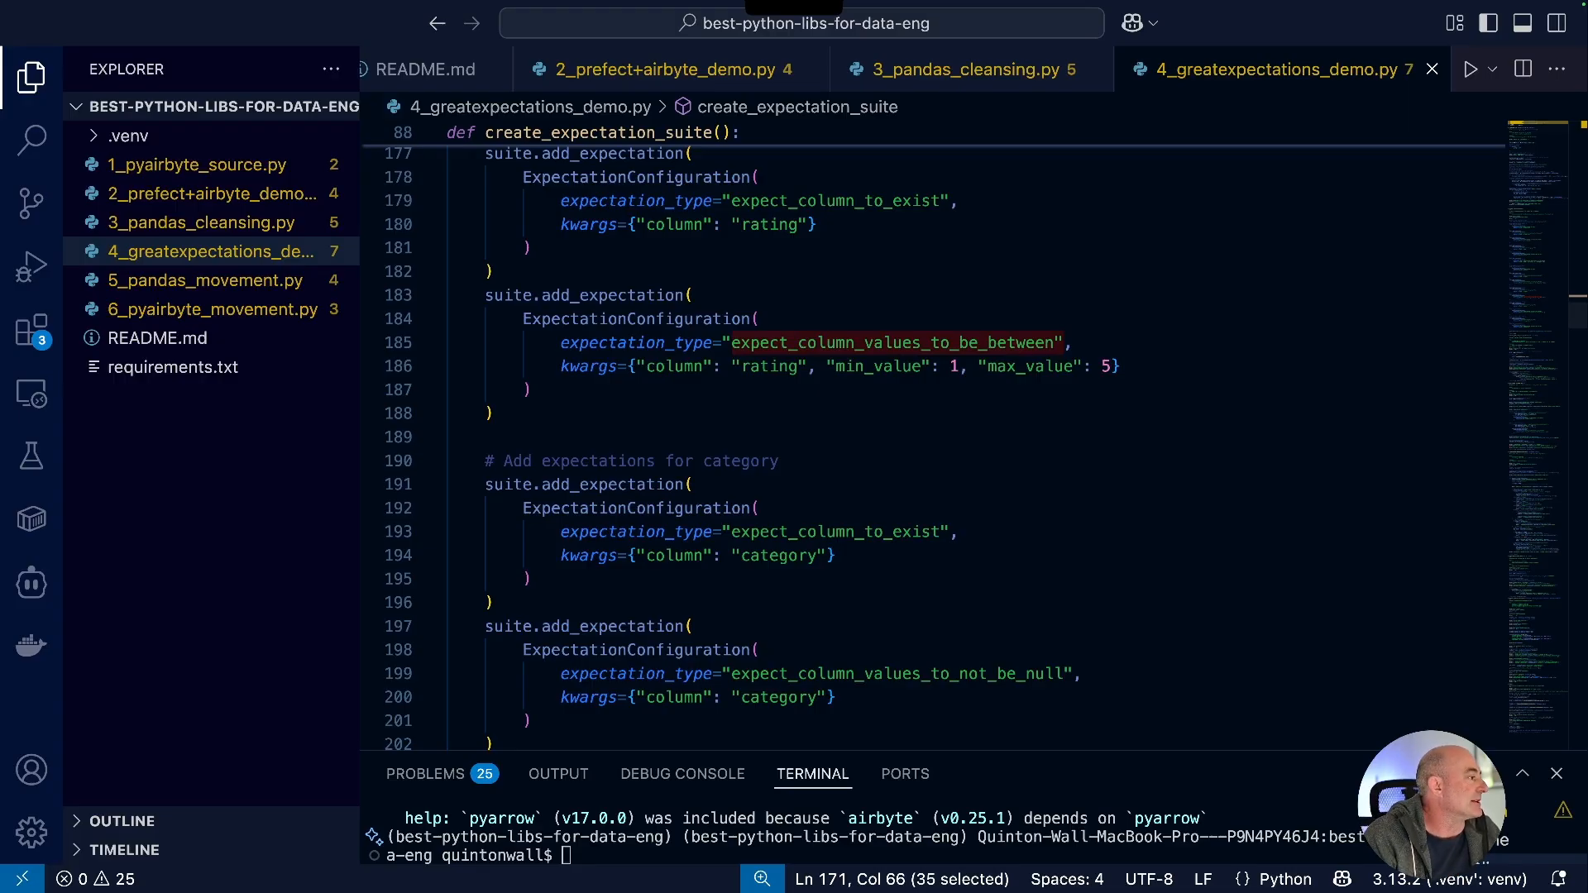
scroll("down", 3)
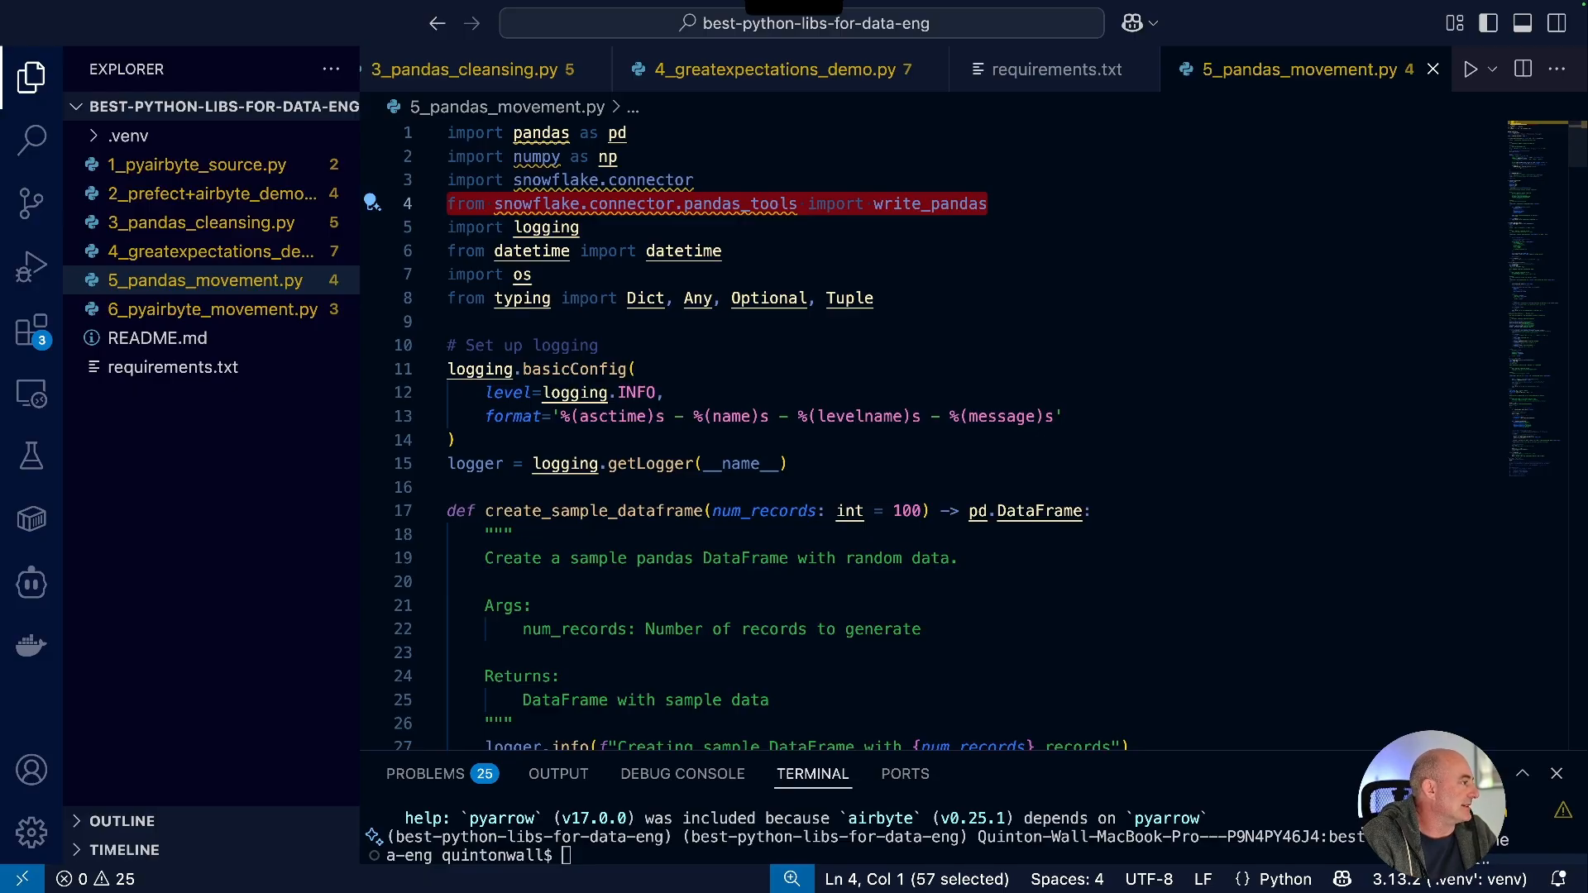
Scroll past the Snowflake imports in 5_pandas_movement.py and select 6_pyairbyte_movement.py in the Explorer.
scroll("down", 3)
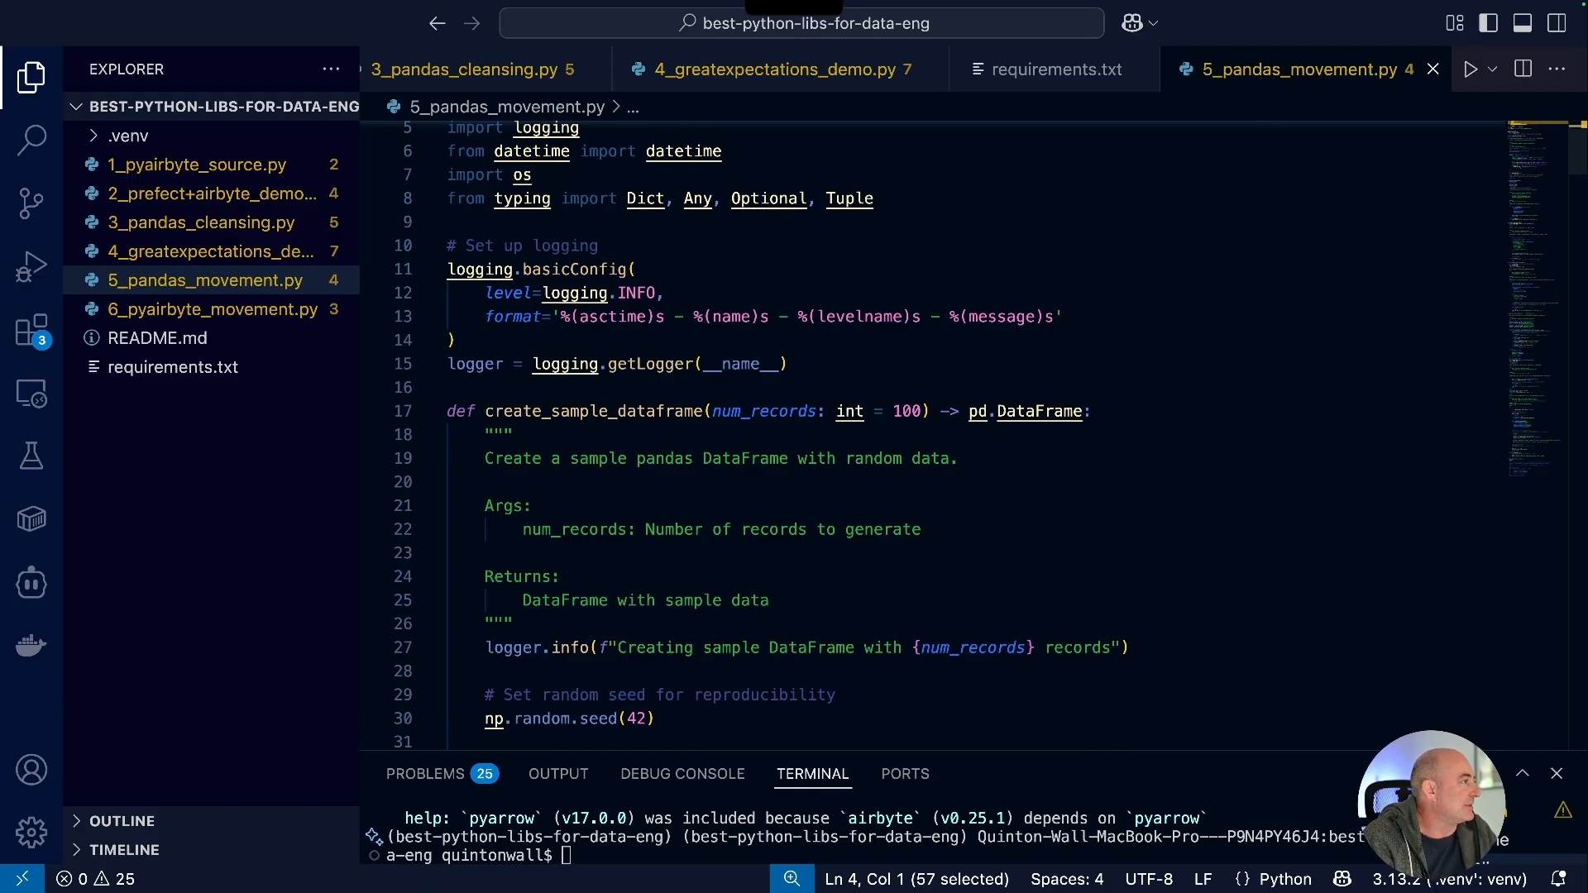
left_click(207, 280)
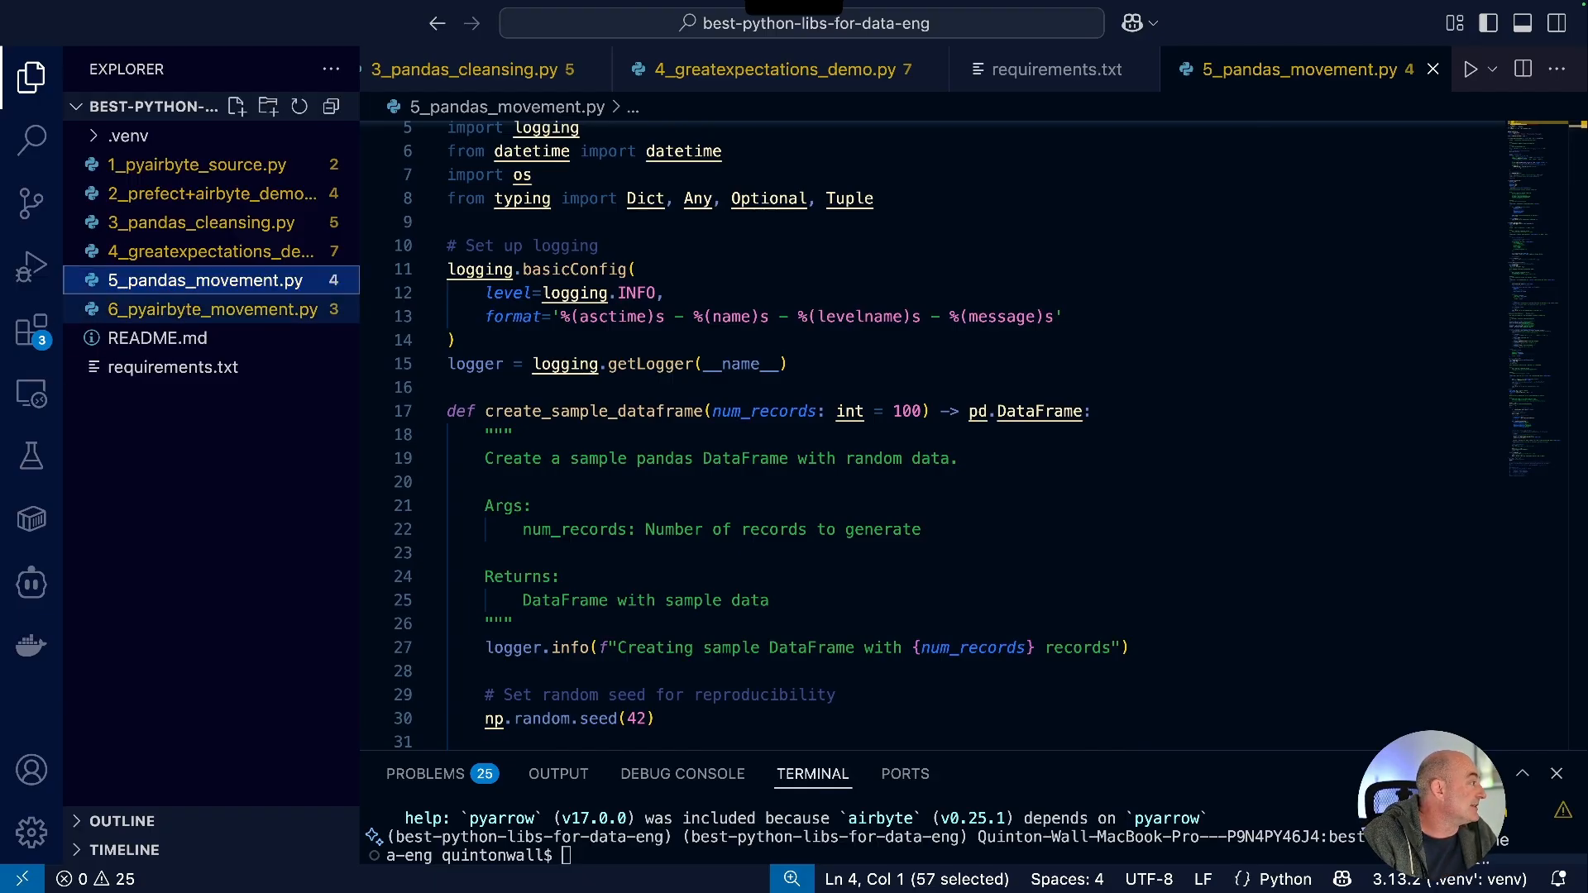
left_click(215, 309)
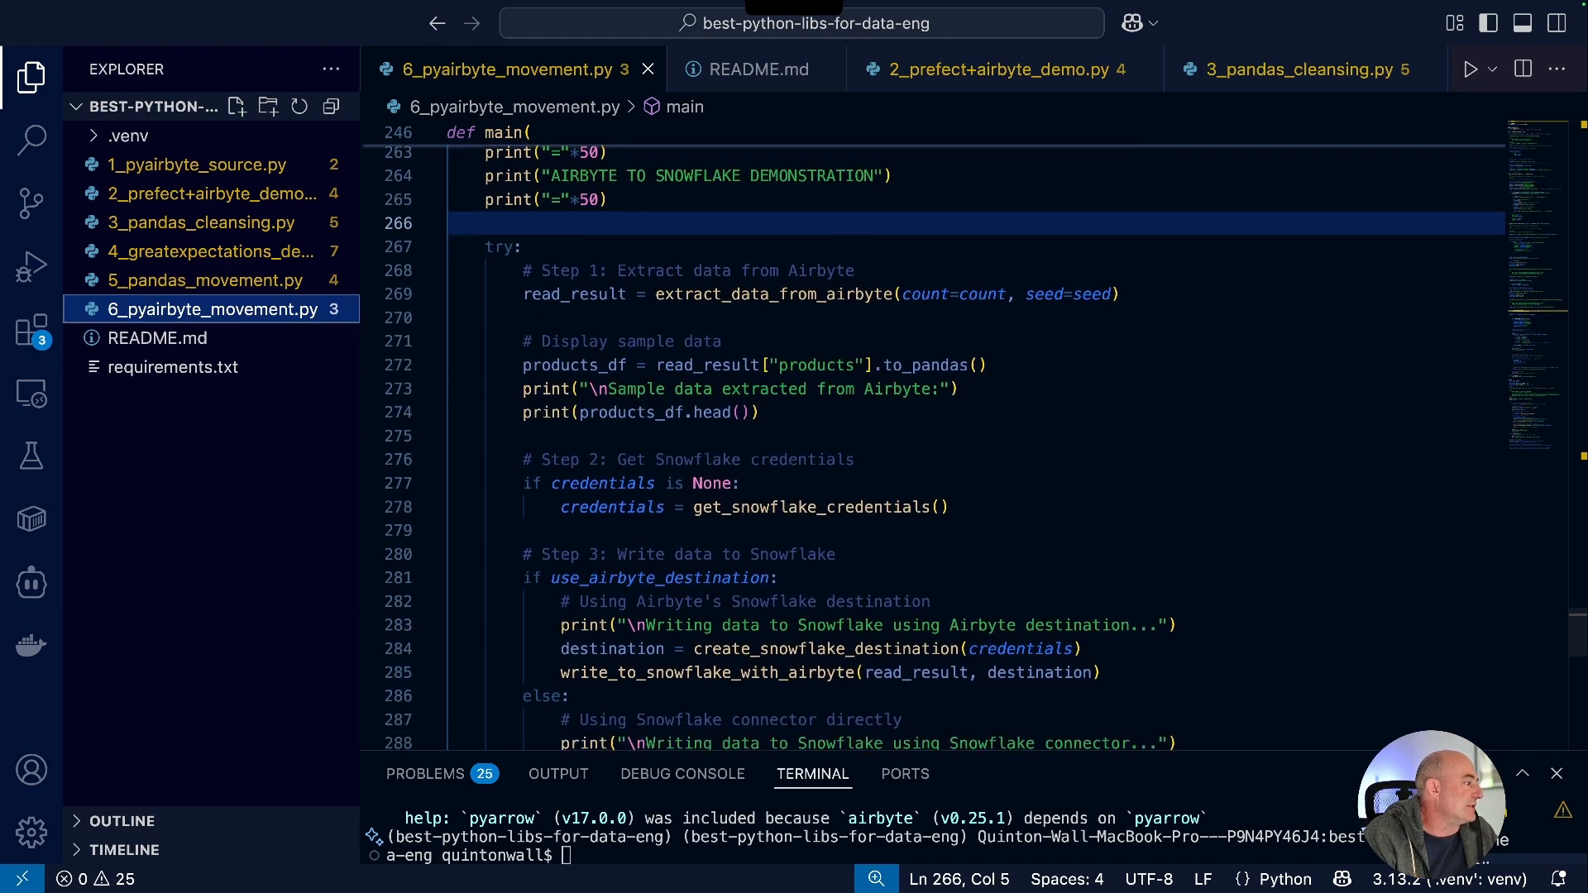
Scroll through main's Airbyte extract and Snowflake write steps in 6_pyairbyte_movement.py.
scroll("down", 3)
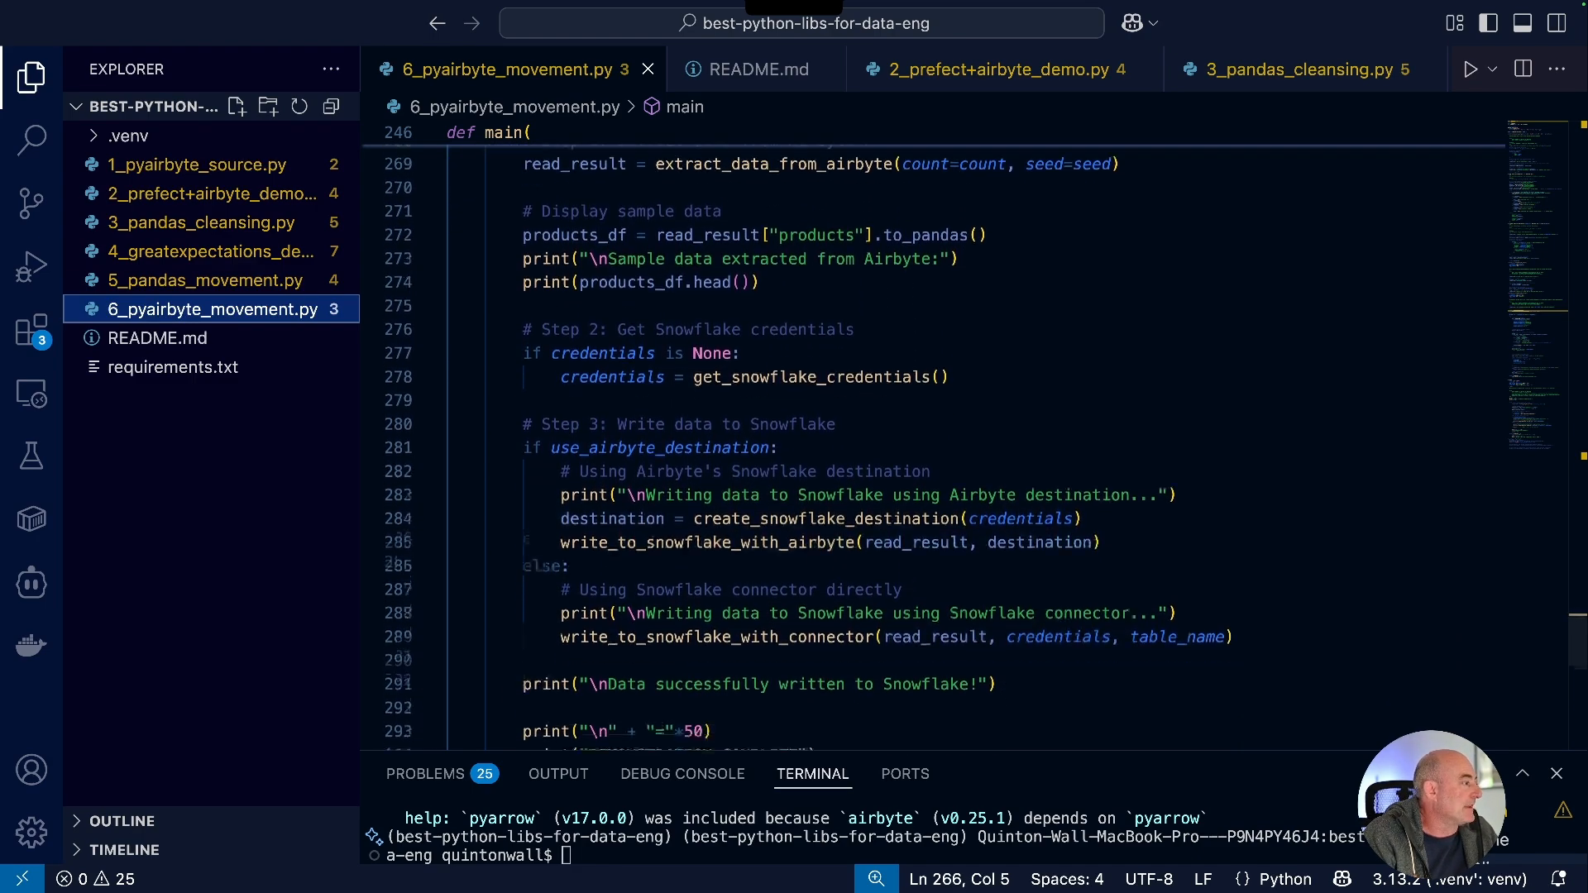